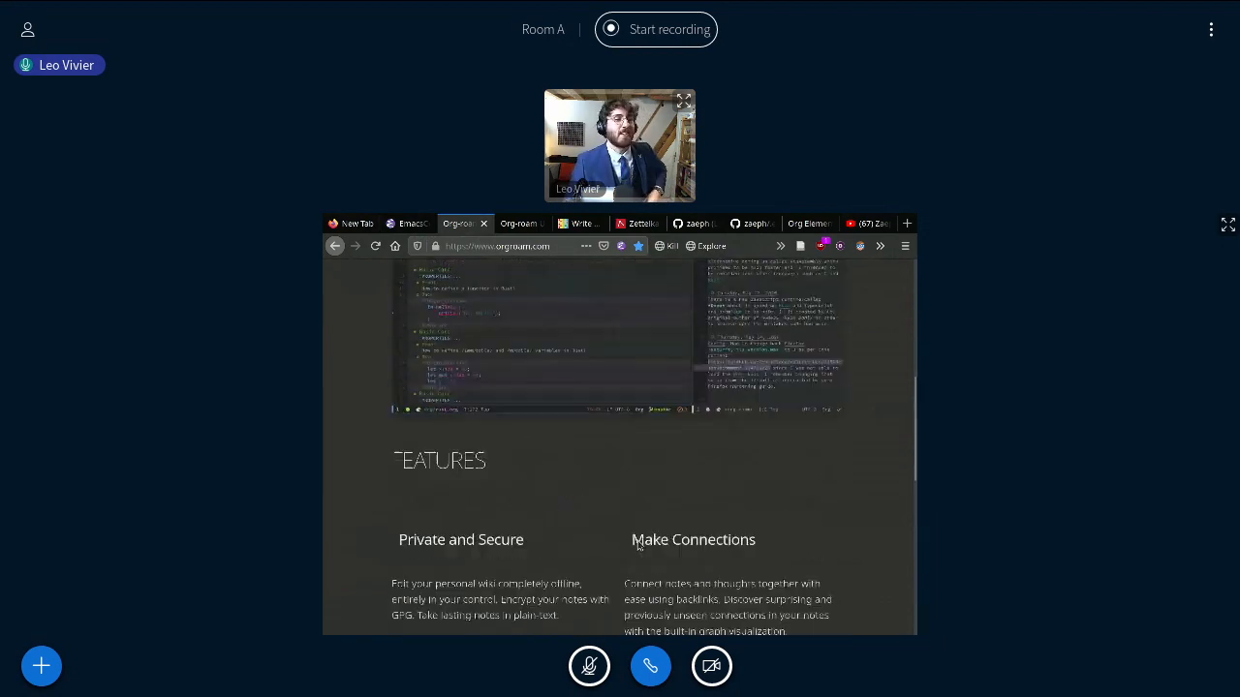
# - Bring up the Zettelkasten article, highlight its title word, and scroll to the cabinet illustration
pyautogui.scroll(3)
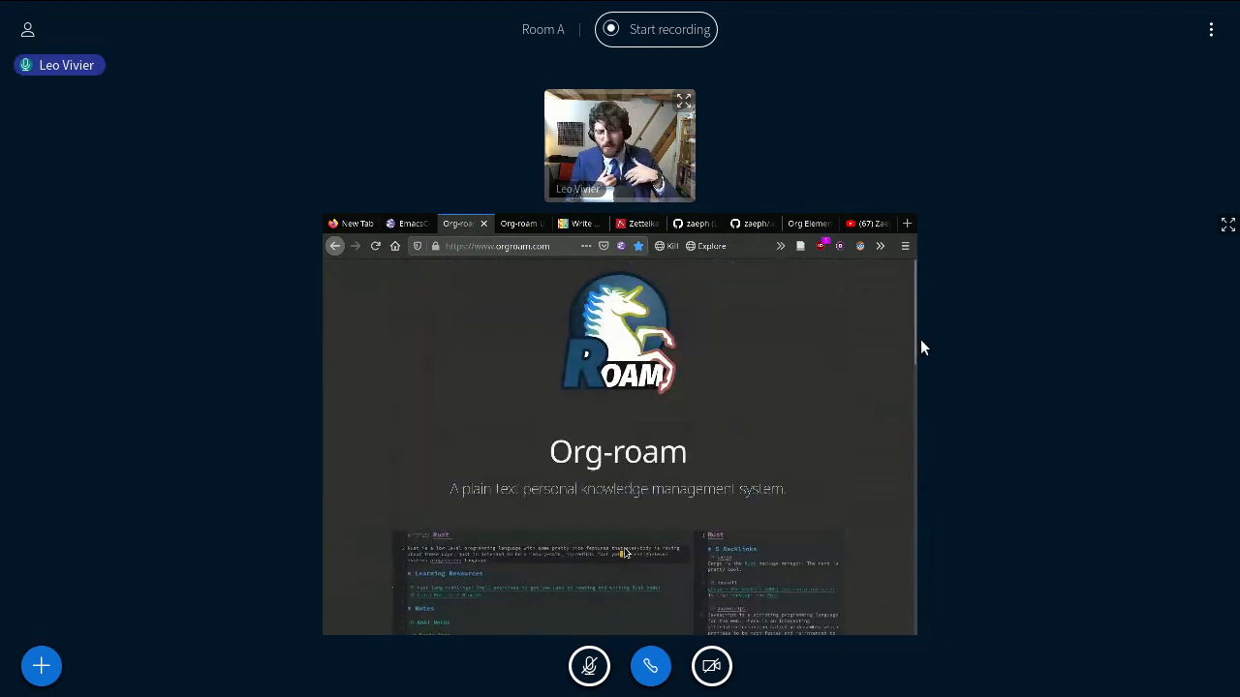
pyautogui.moveTo(1226, 224)
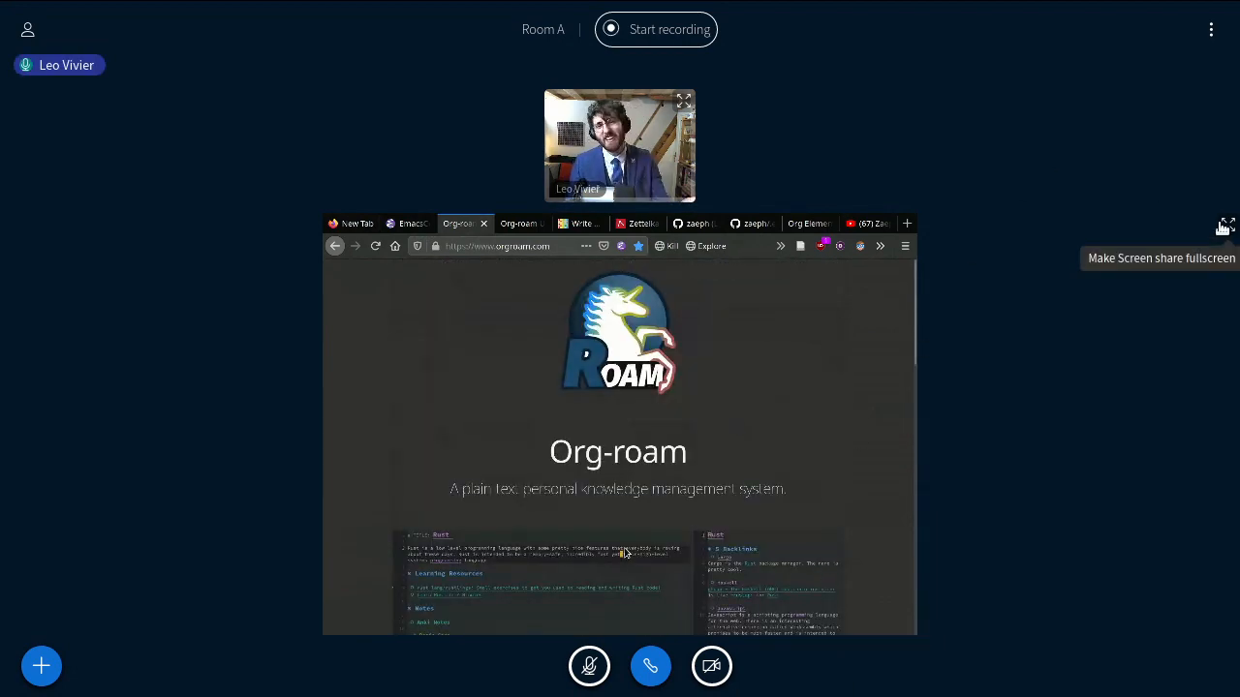
pyautogui.click(1224, 224)
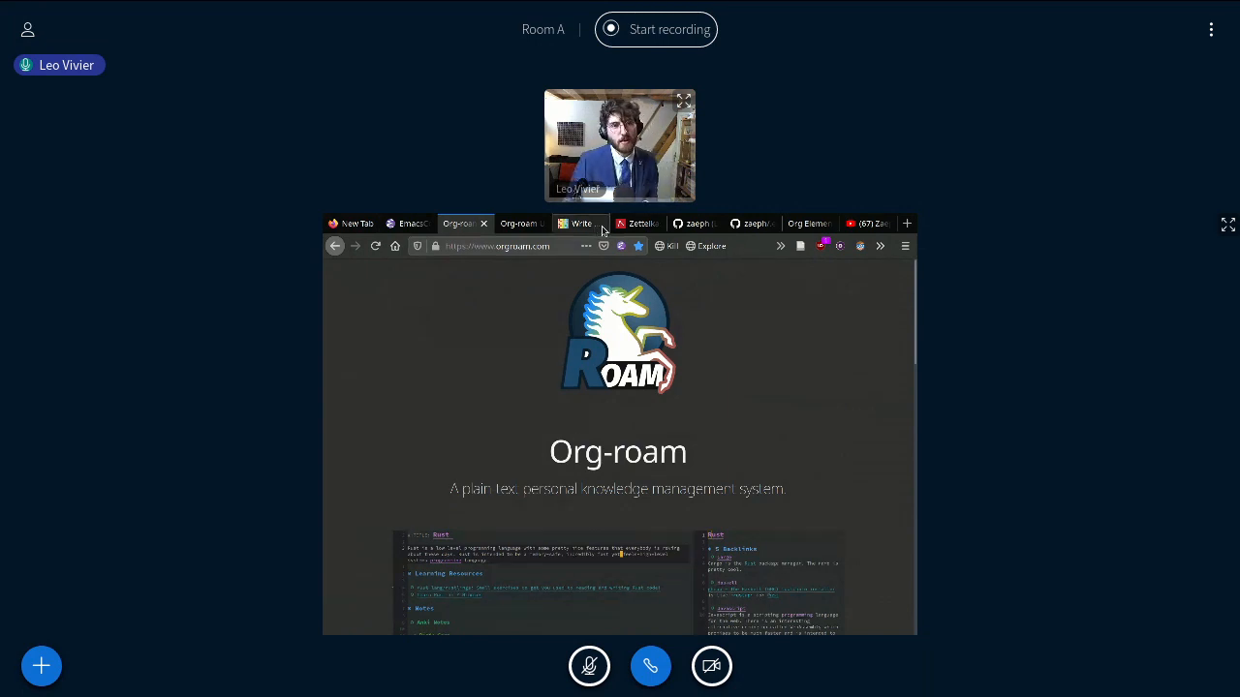
pyautogui.click(636, 223)
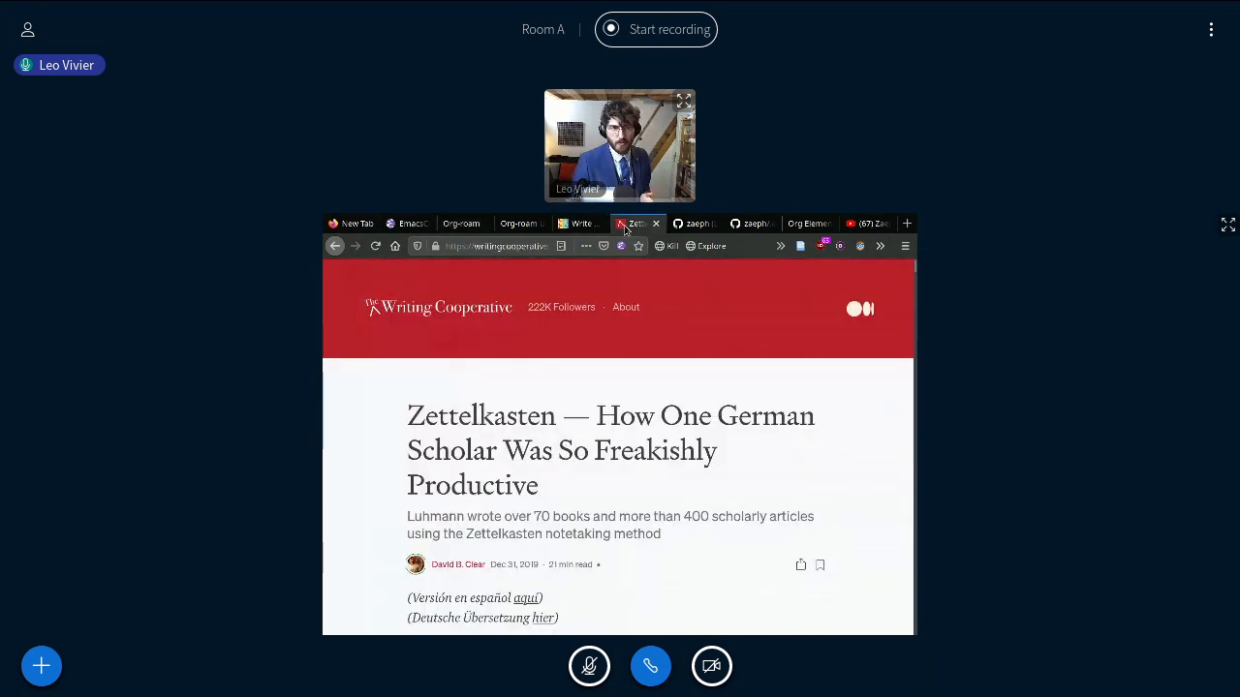
pyautogui.moveTo(741, 362)
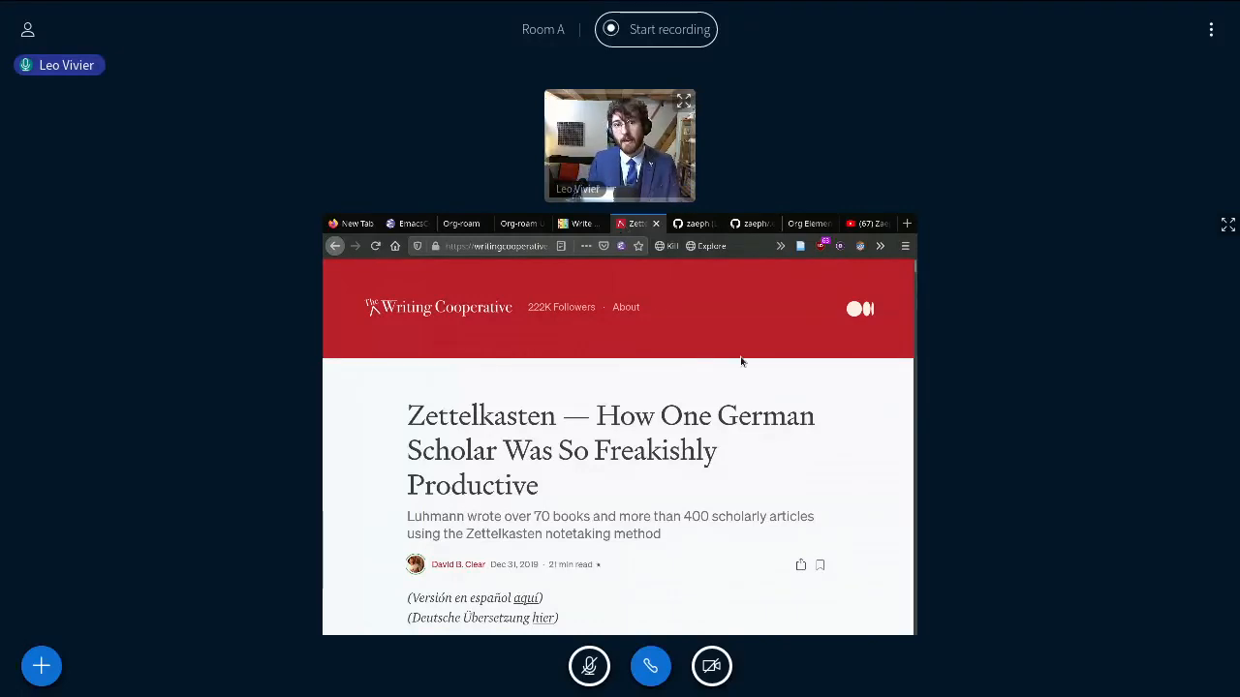
pyautogui.doubleClick(480, 416)
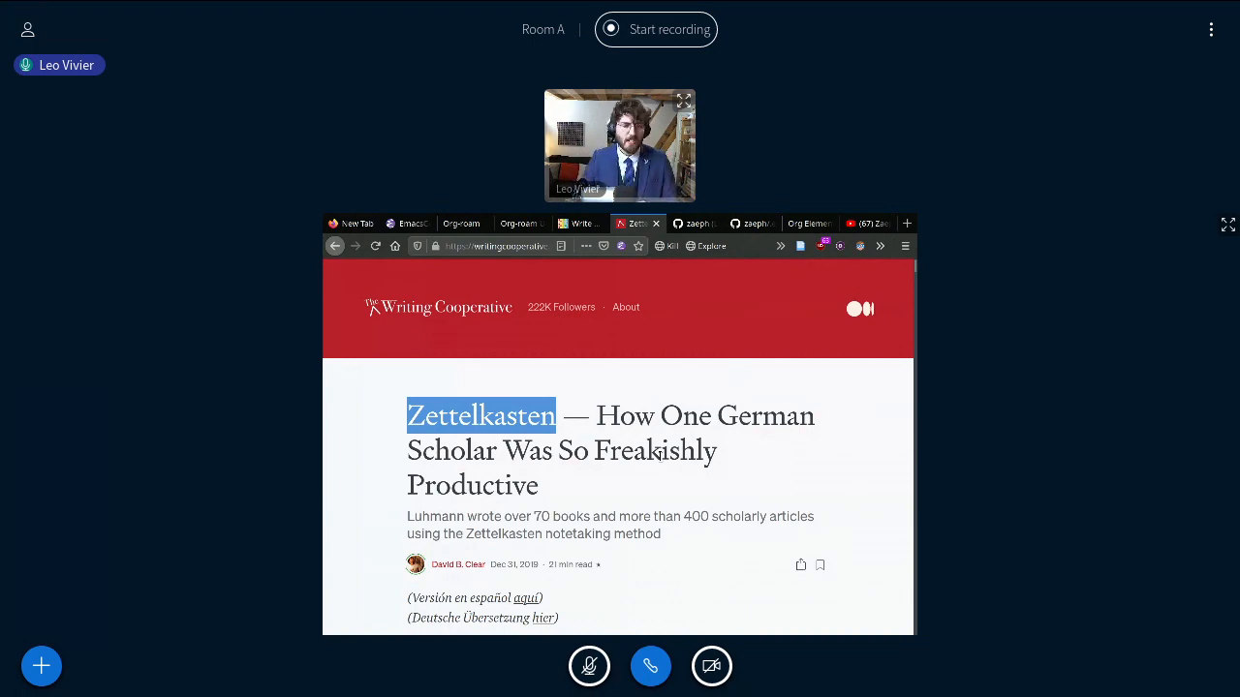
pyautogui.scroll(-3)
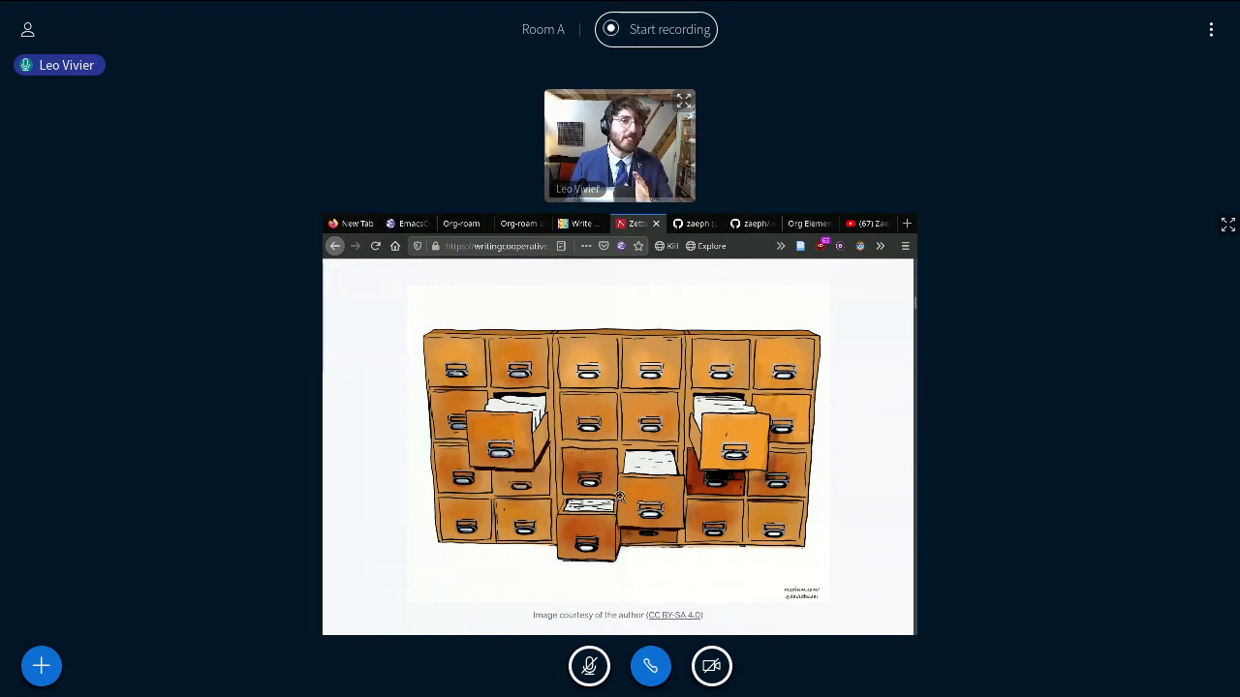
# - Scroll further through the Zettelkasten article and start recording the session
pyautogui.scroll(-3)
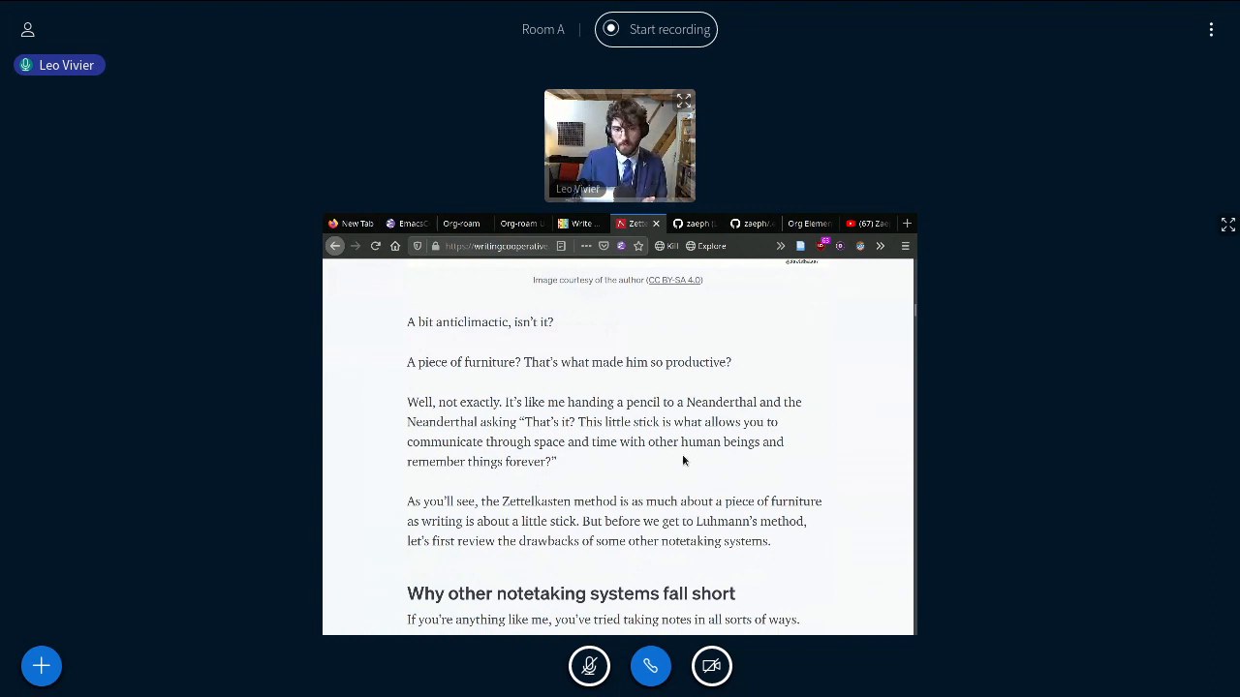
pyautogui.scroll(-3)
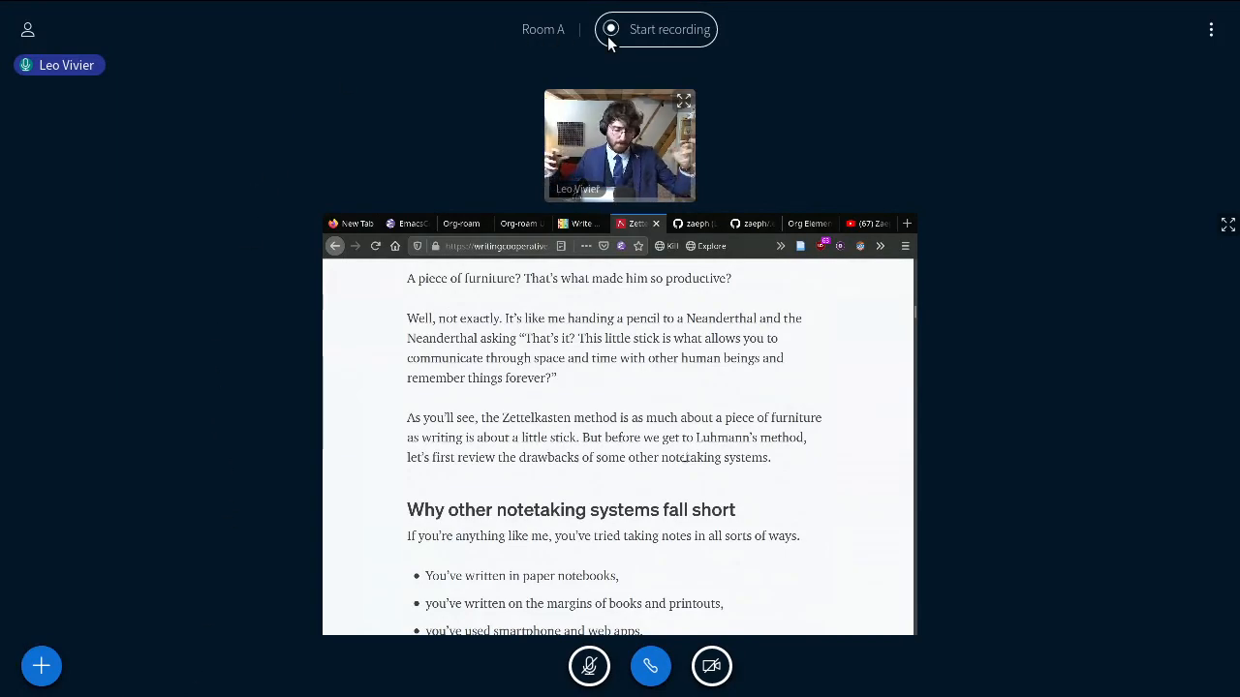
pyautogui.click(668, 29)
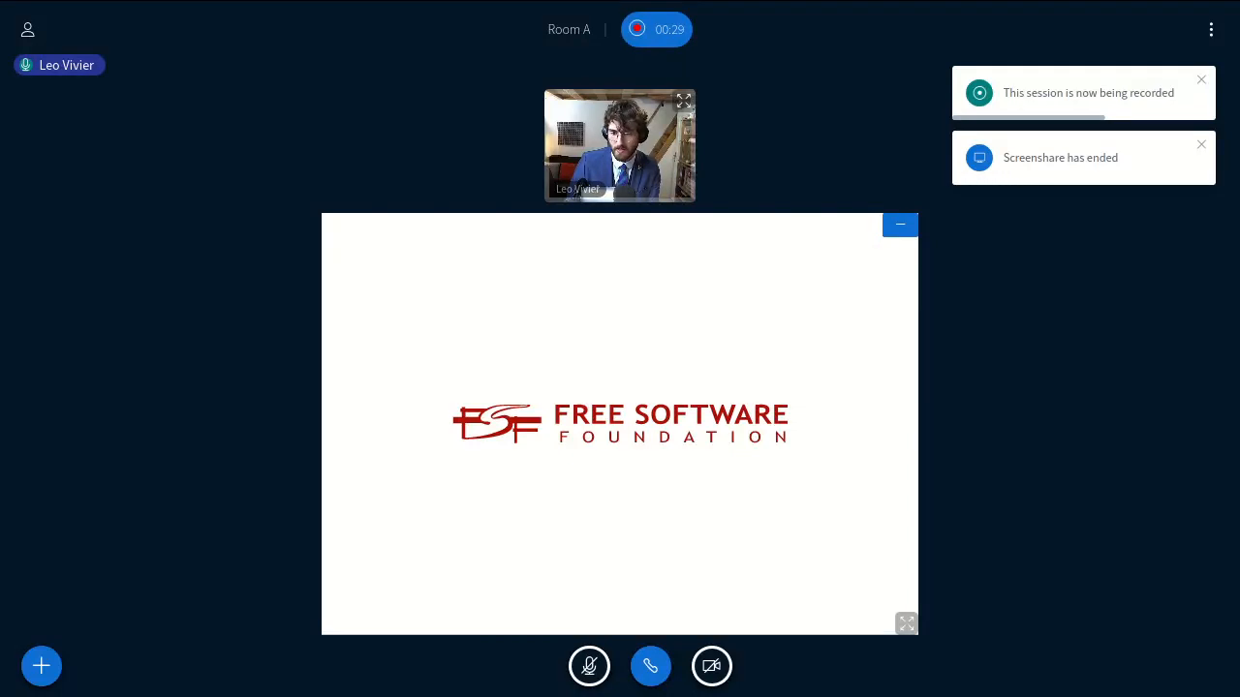
# - Dismiss the 'Screenshare has ended' notice so the Free Software Foundation slide fills the view
pyautogui.click(1202, 143)
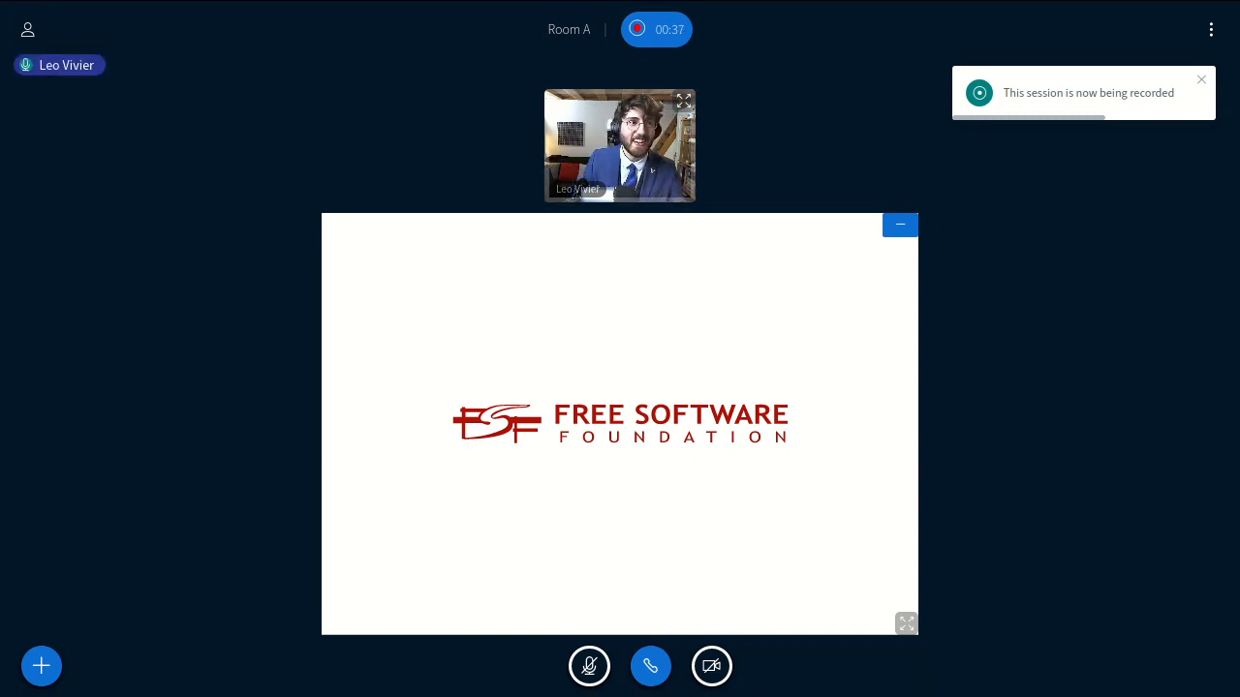
pyautogui.click(589, 667)
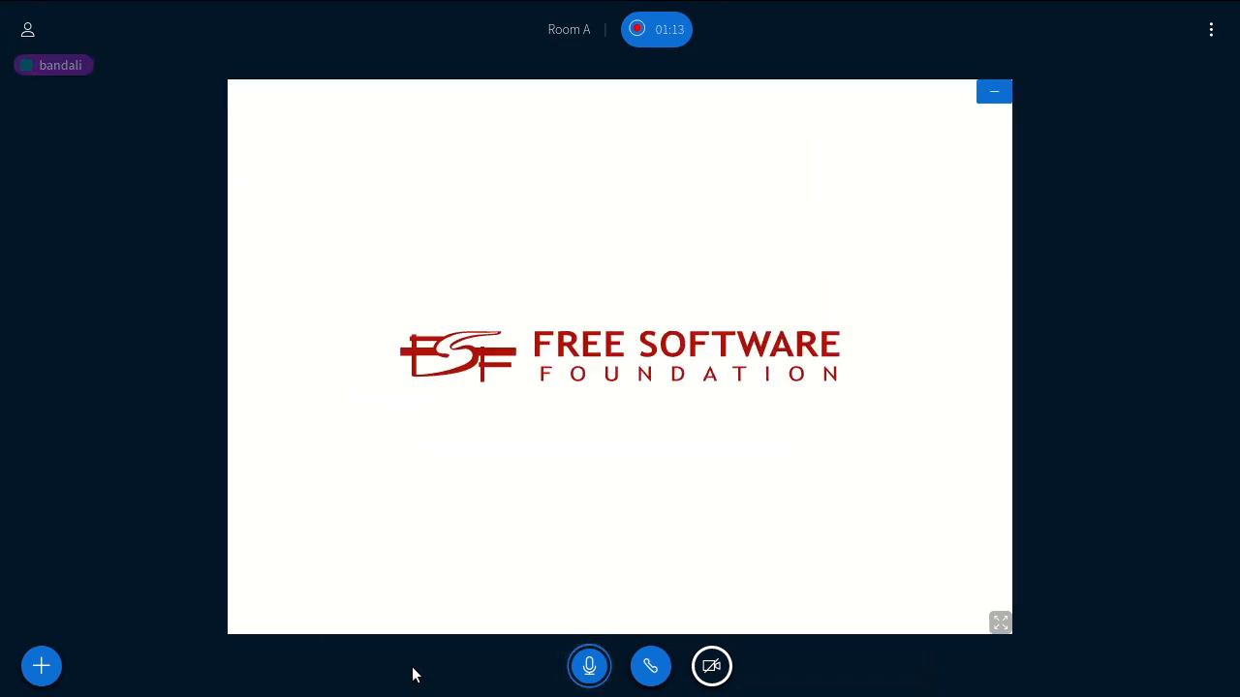
pyautogui.moveTo(436, 637)
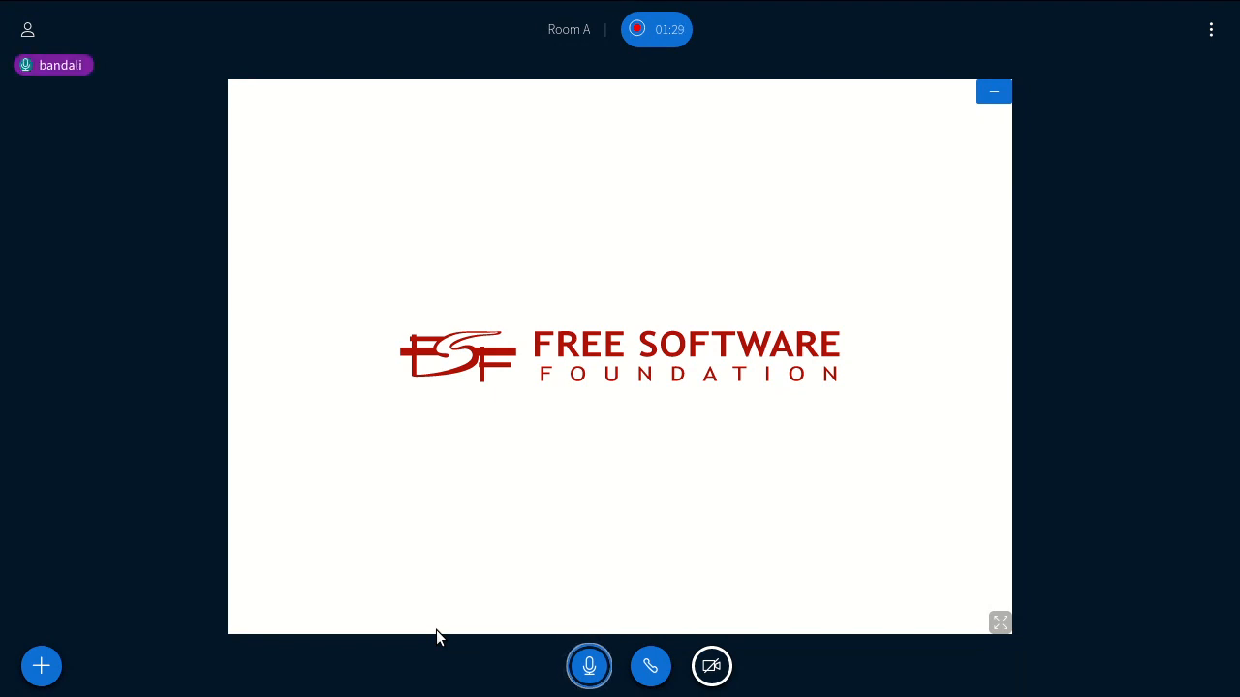
pyautogui.click(589, 666)
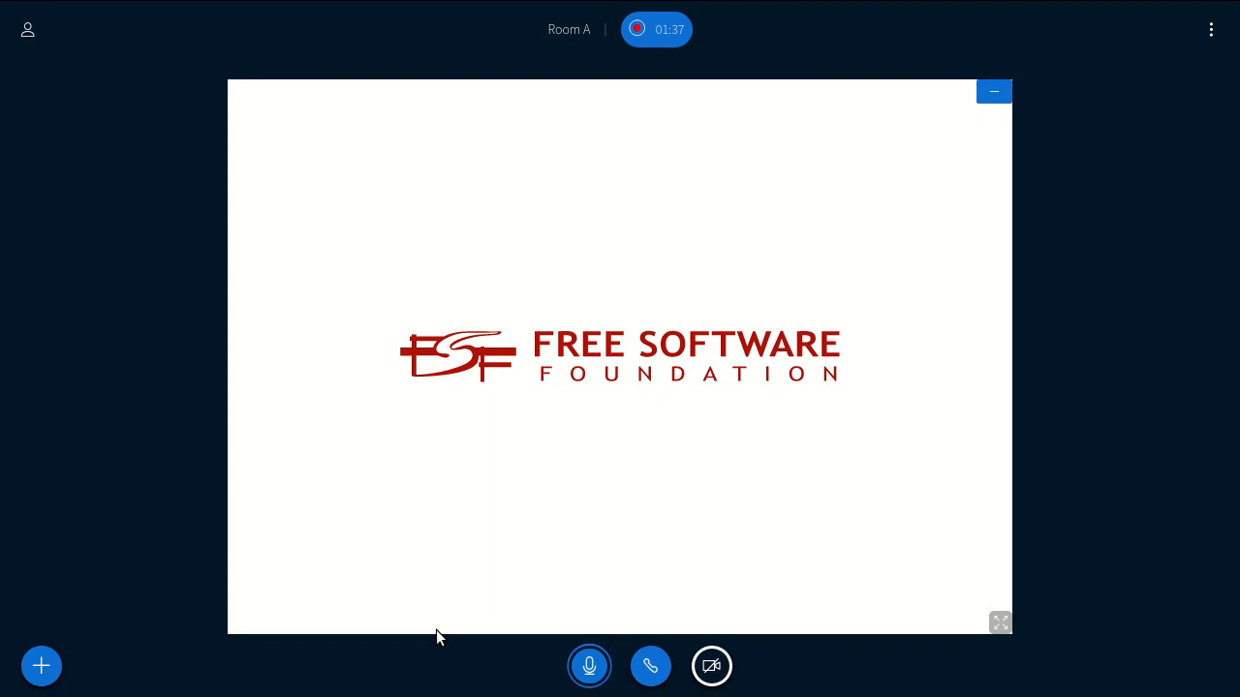
pyautogui.moveTo(29, 27)
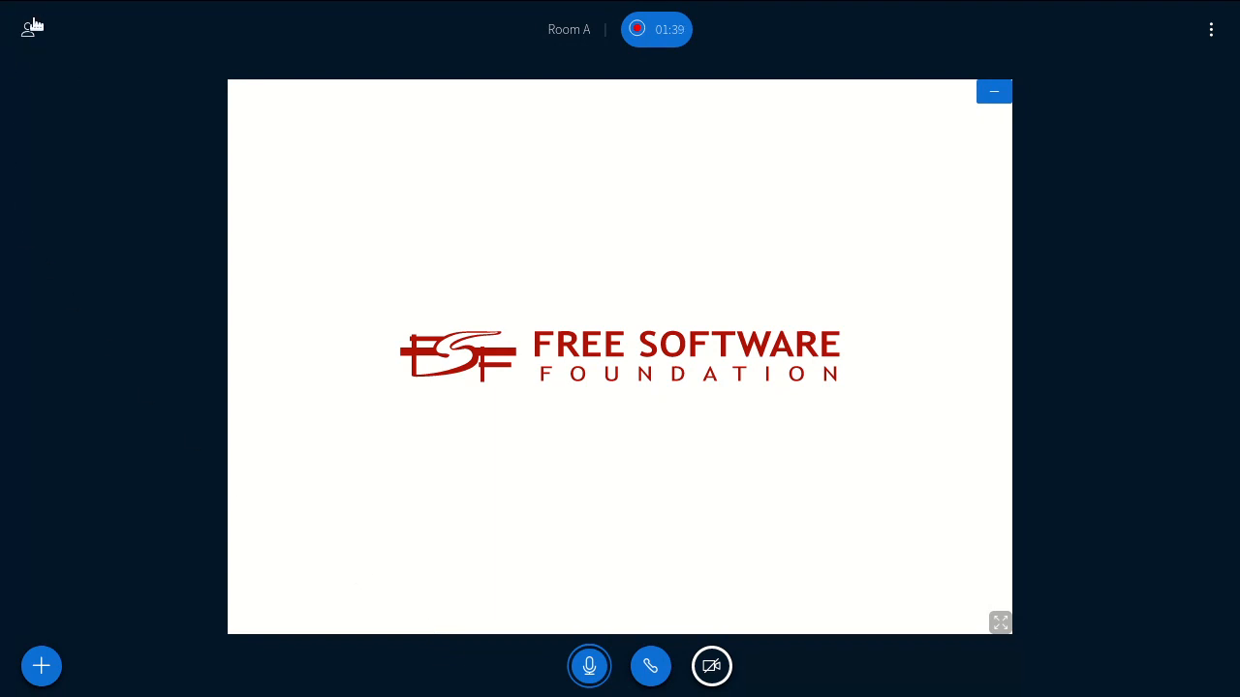
pyautogui.click(32, 26)
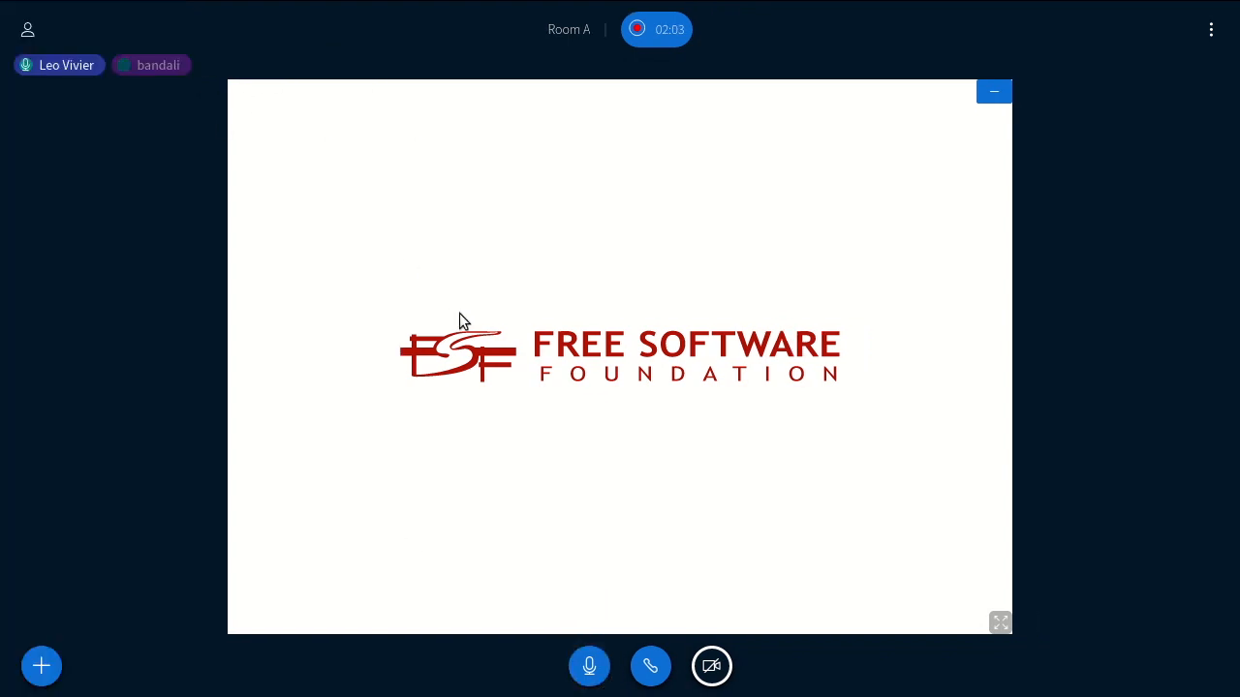
pyautogui.moveTo(89, 364)
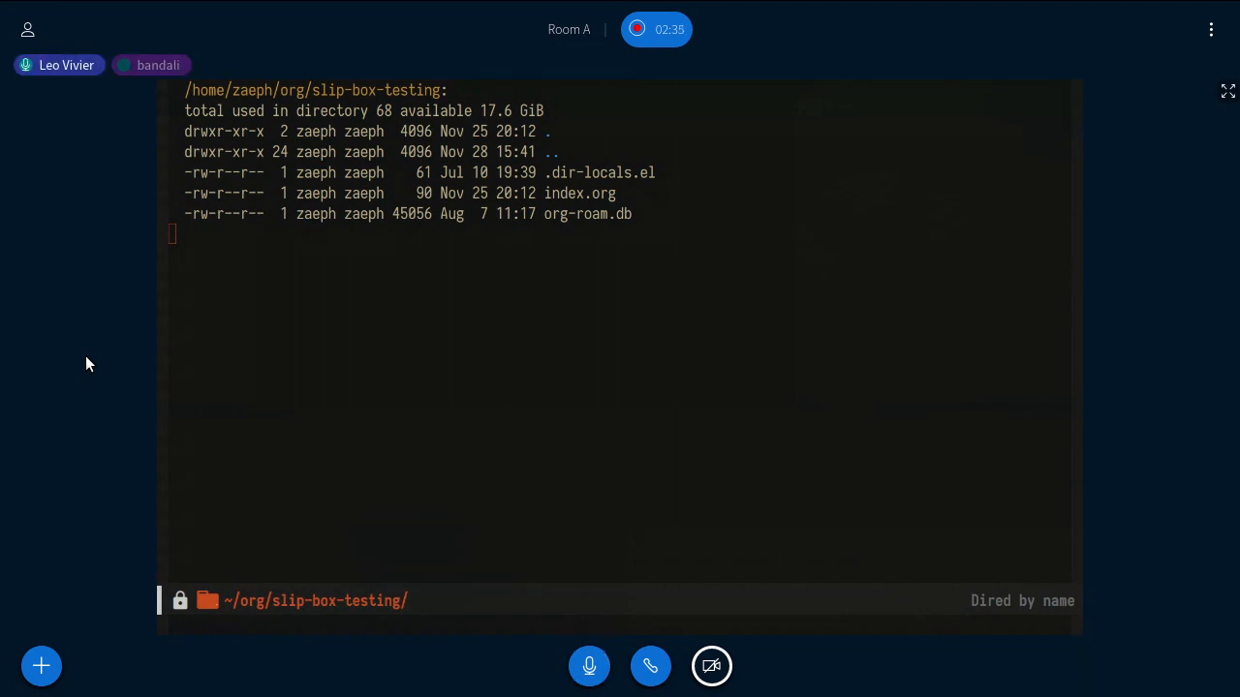
pyautogui.moveTo(1161, 264)
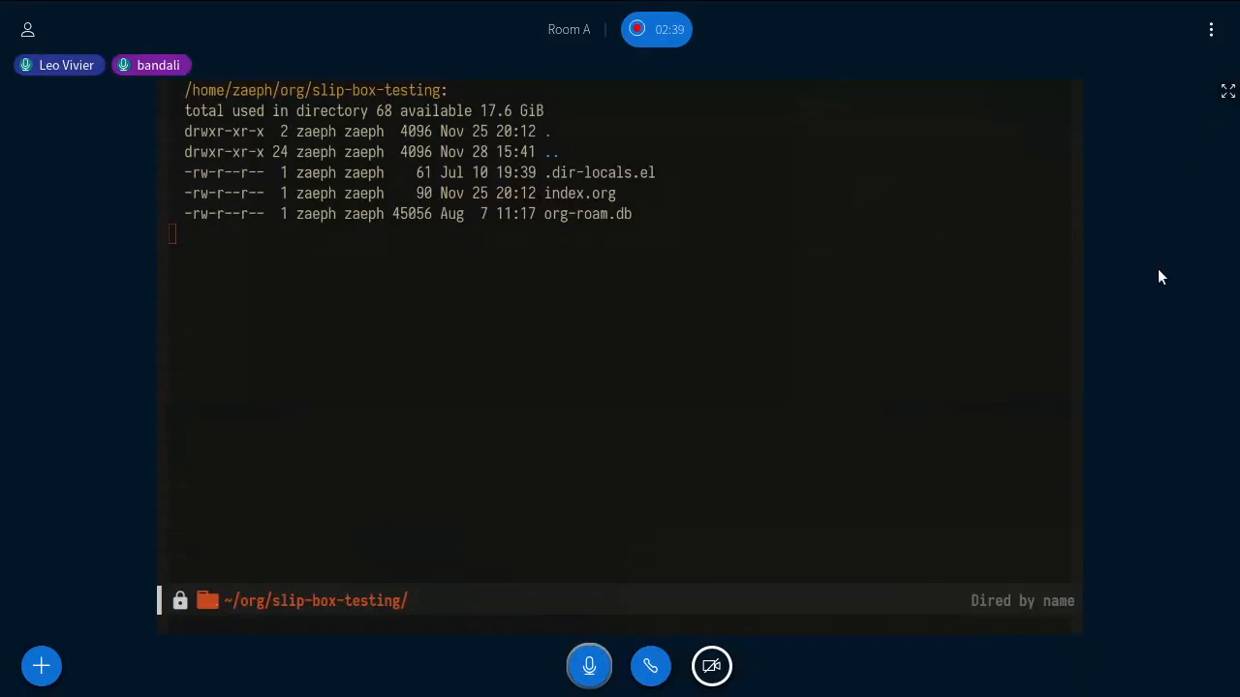
# - Show the Dired listing of ~/org/slip-box-testing/ with .dir-locals.el, index.org and org-roam.db
pyautogui.click(711, 666)
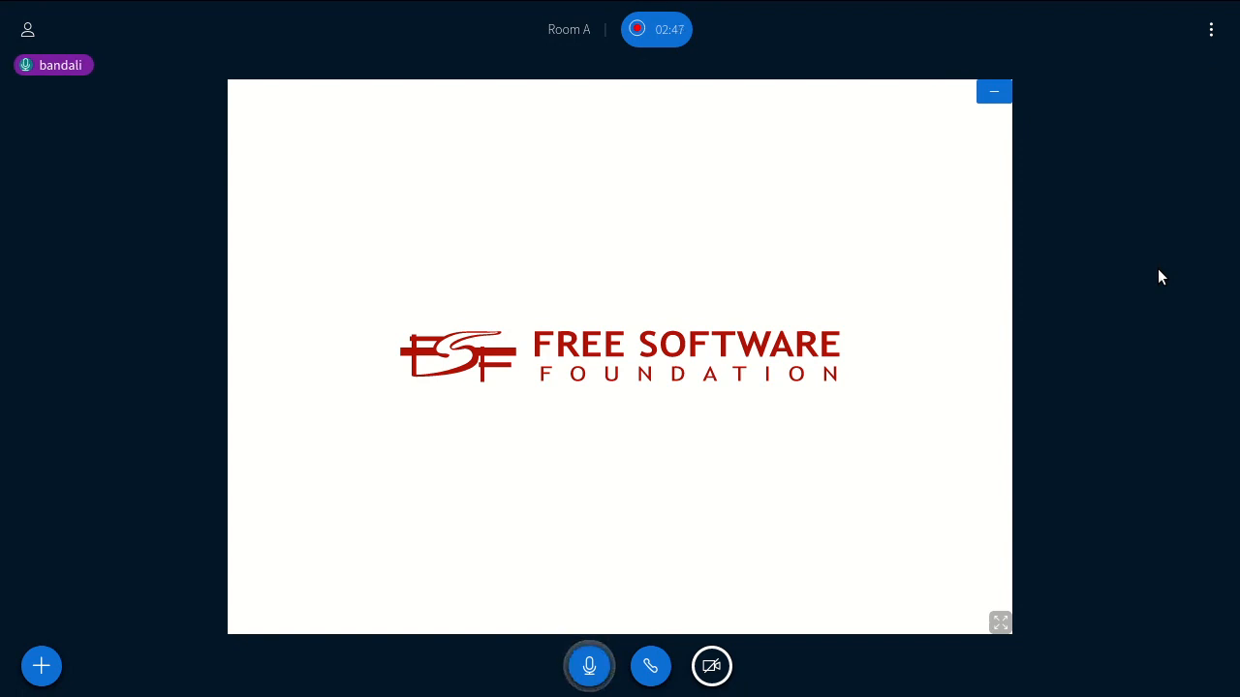
pyautogui.click(589, 665)
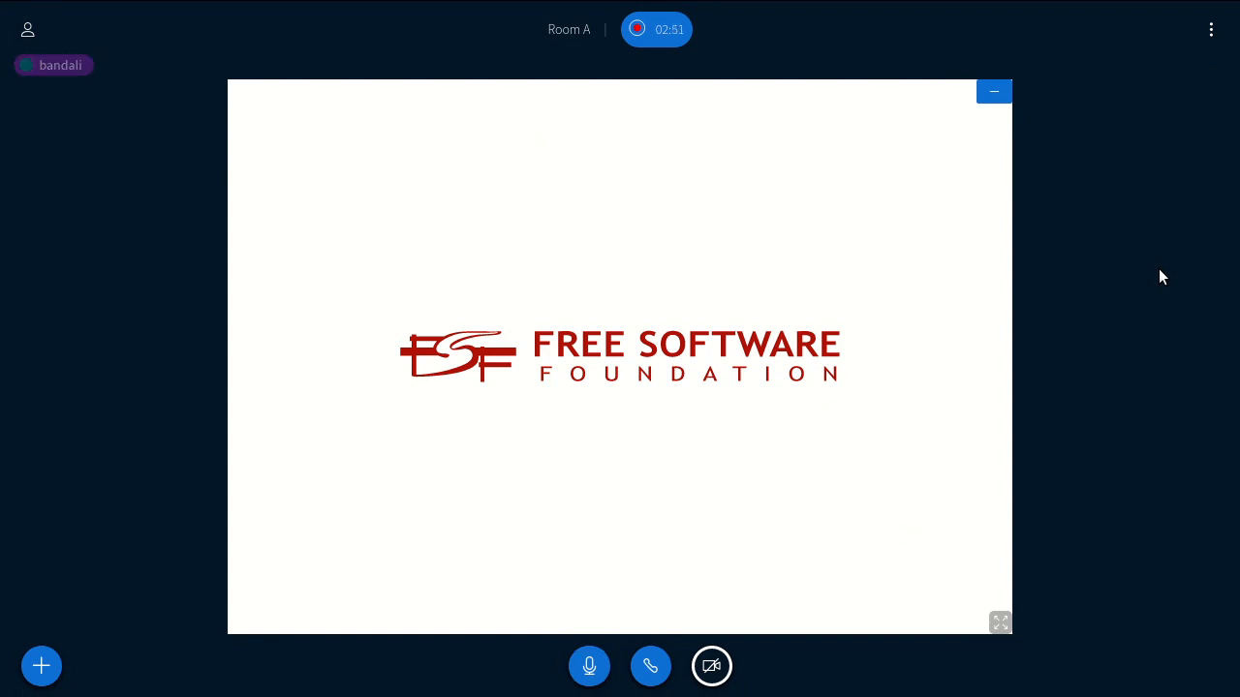
pyautogui.click(27, 29)
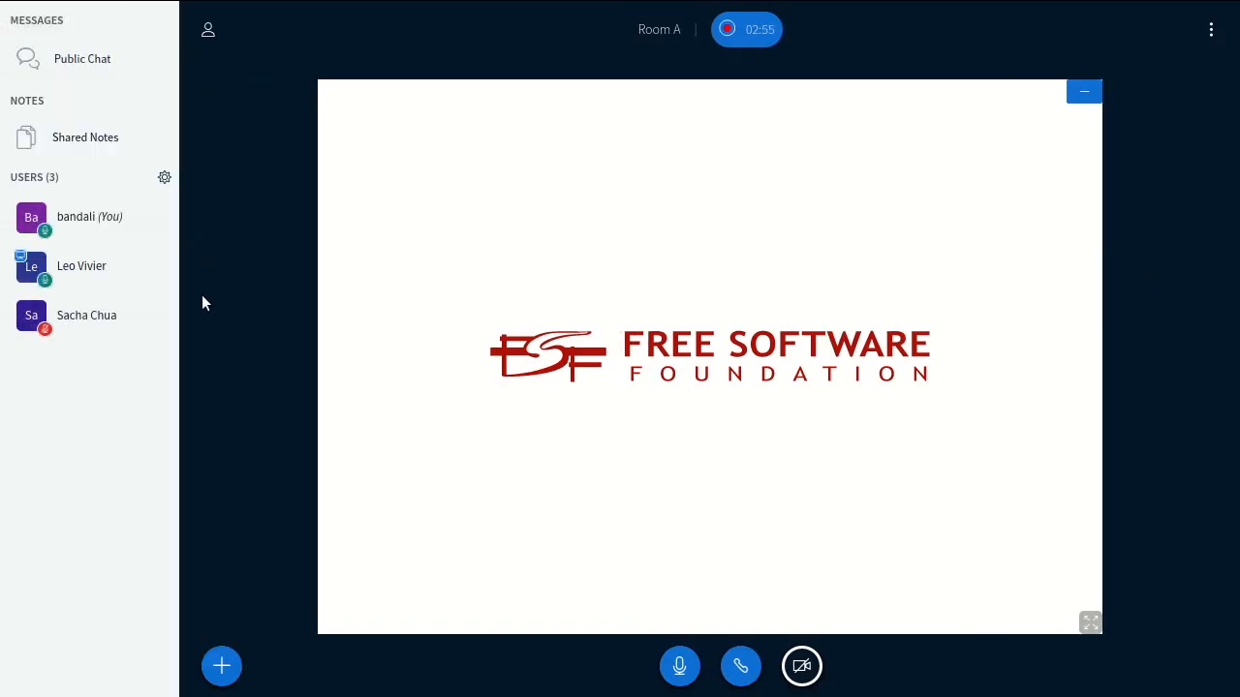
pyautogui.click(82, 266)
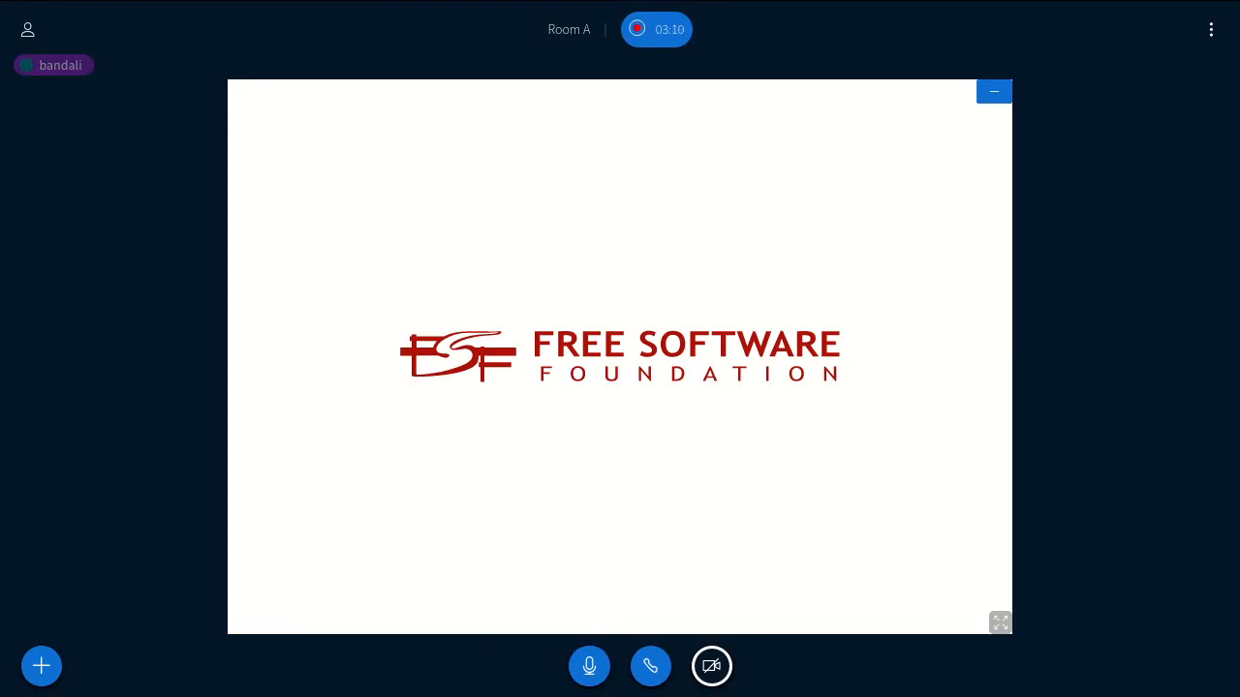
pyautogui.click(589, 665)
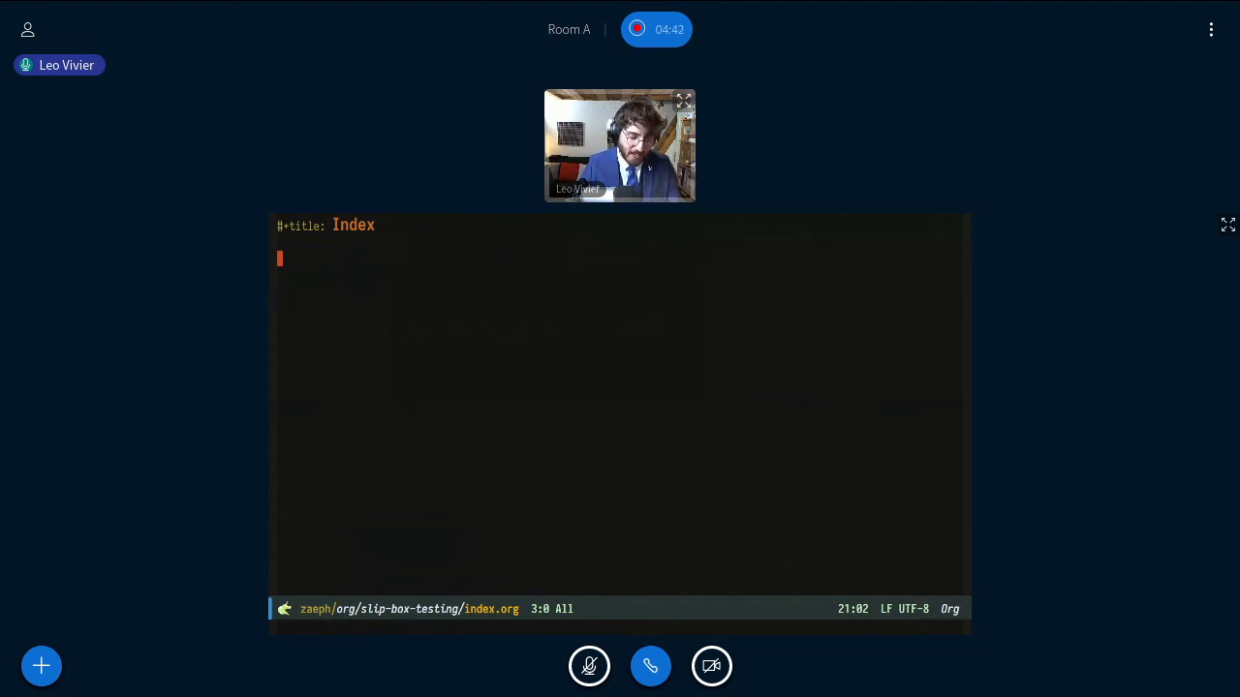
# - Add the headings '* A heading' and '* Another heading' to index.org
pyautogui.write('* A heading')
pyautogui.click(621, 289)
pyautogui.write('* Anot')
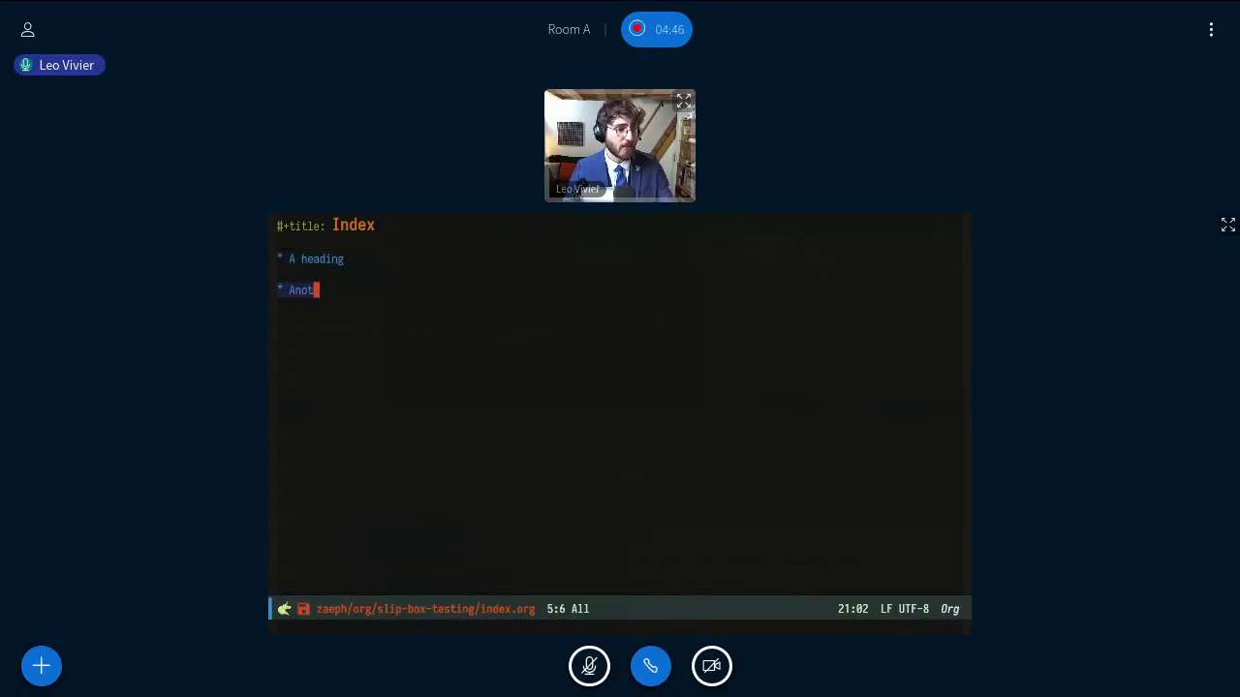
pyautogui.write('her heading')
pyautogui.click(620, 628)
pyautogui.write('A heading')
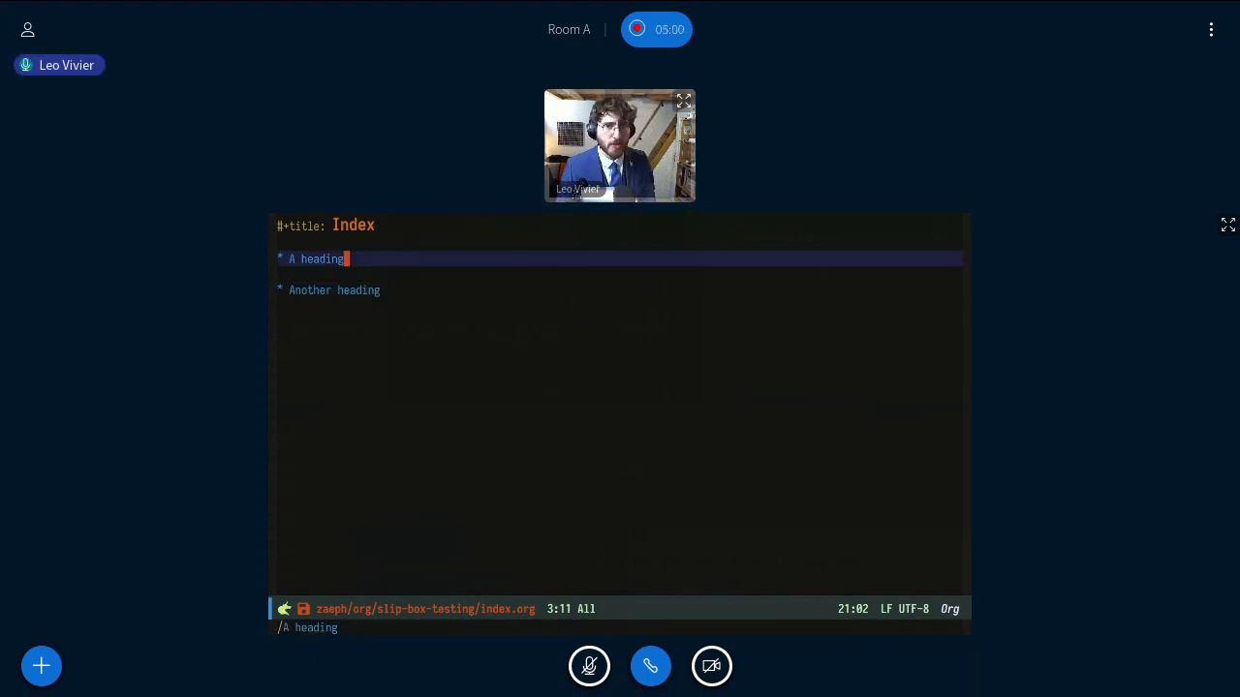
# - Switch to the slip-box-testing Dired buffer and open the note-finding prompt offering Index
pyautogui.press('Return')
pyautogui.write('intera')
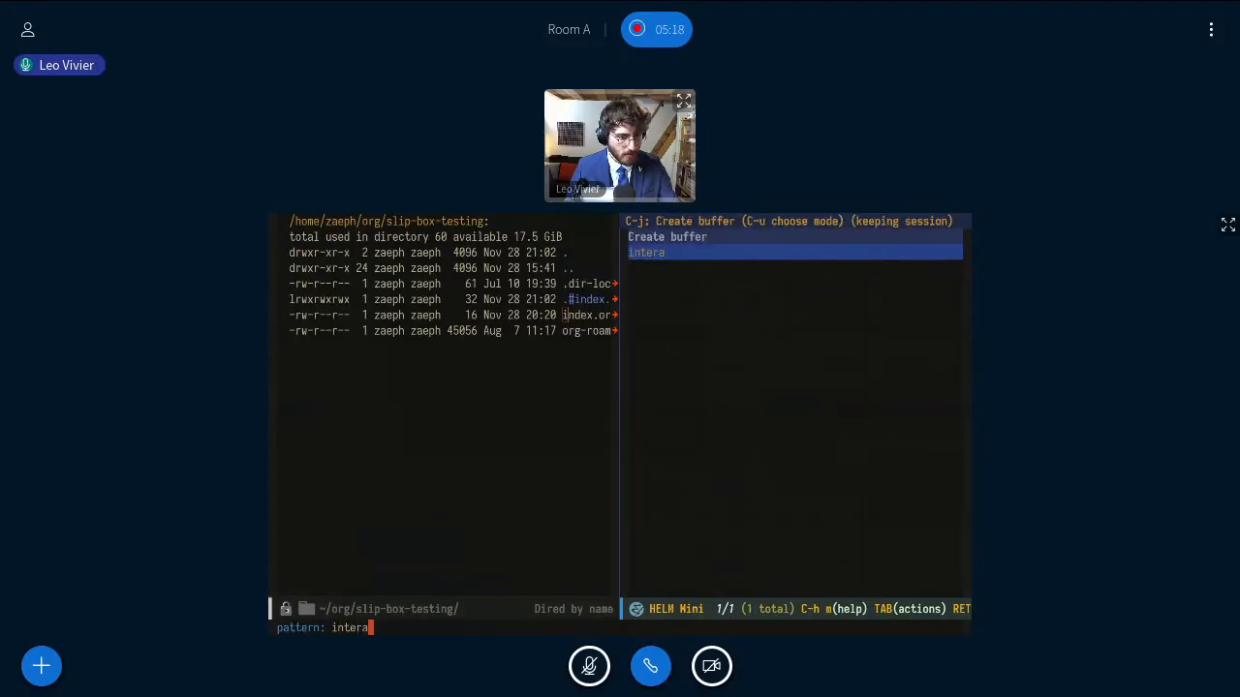
pyautogui.press('Backspace')
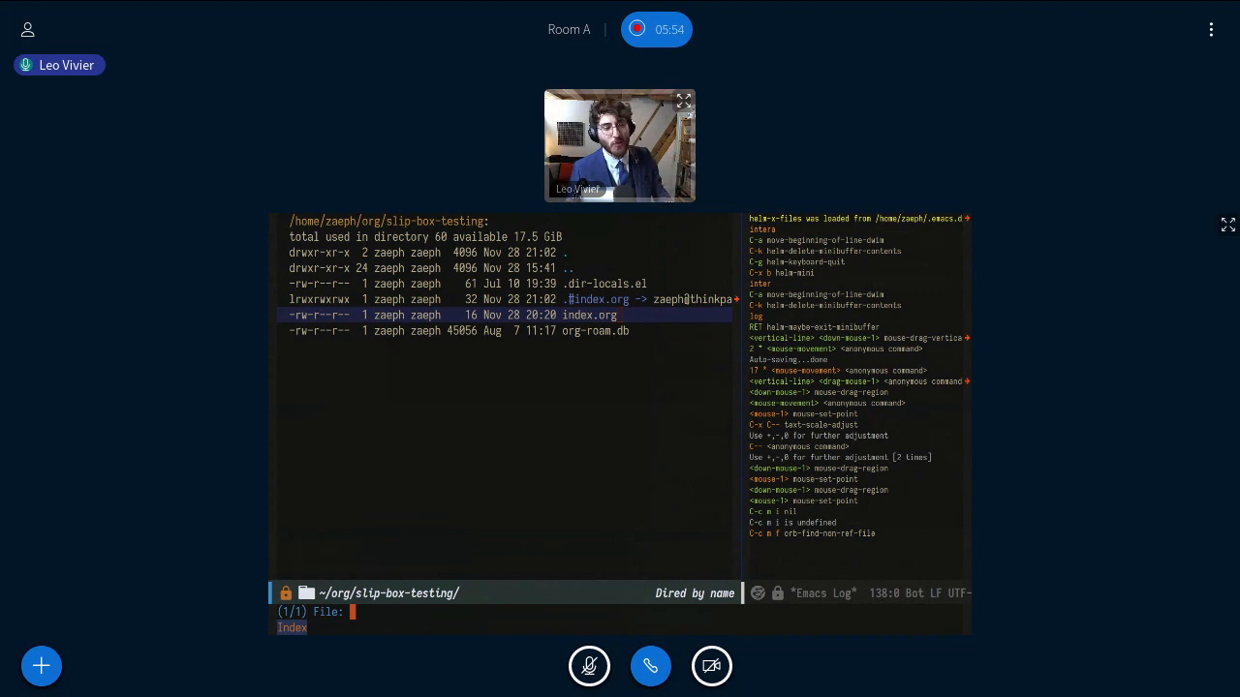
pyautogui.write('Foo')
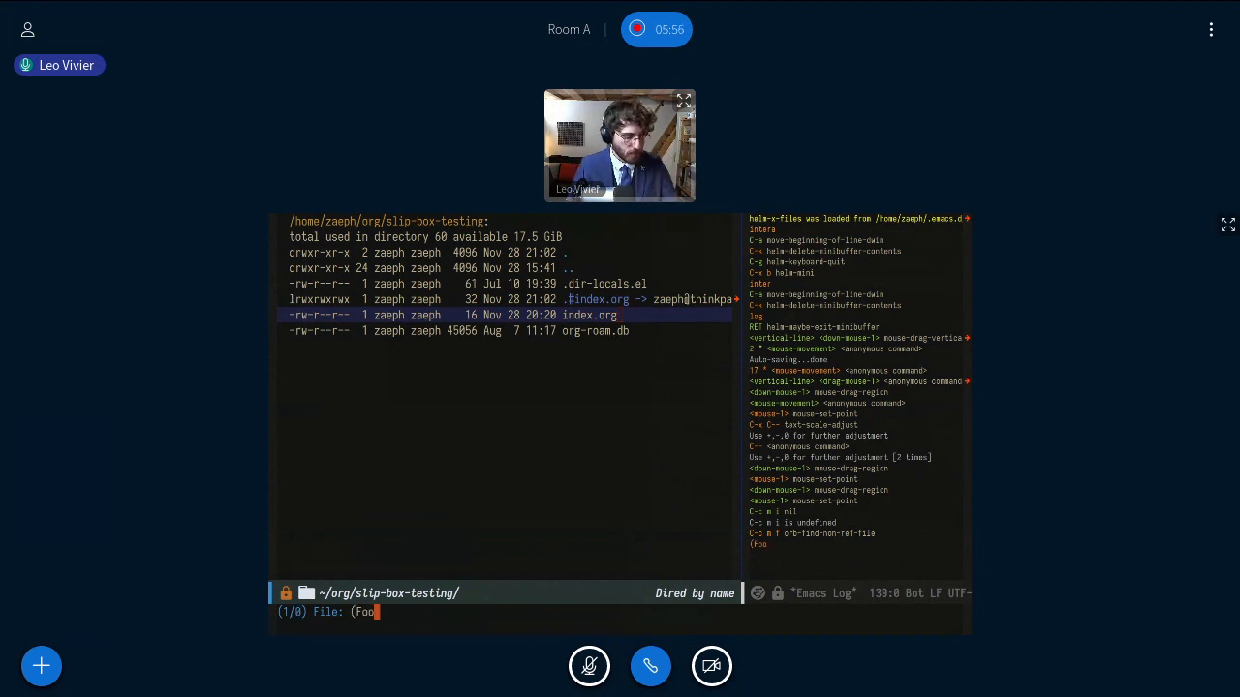
pyautogui.press('Return')
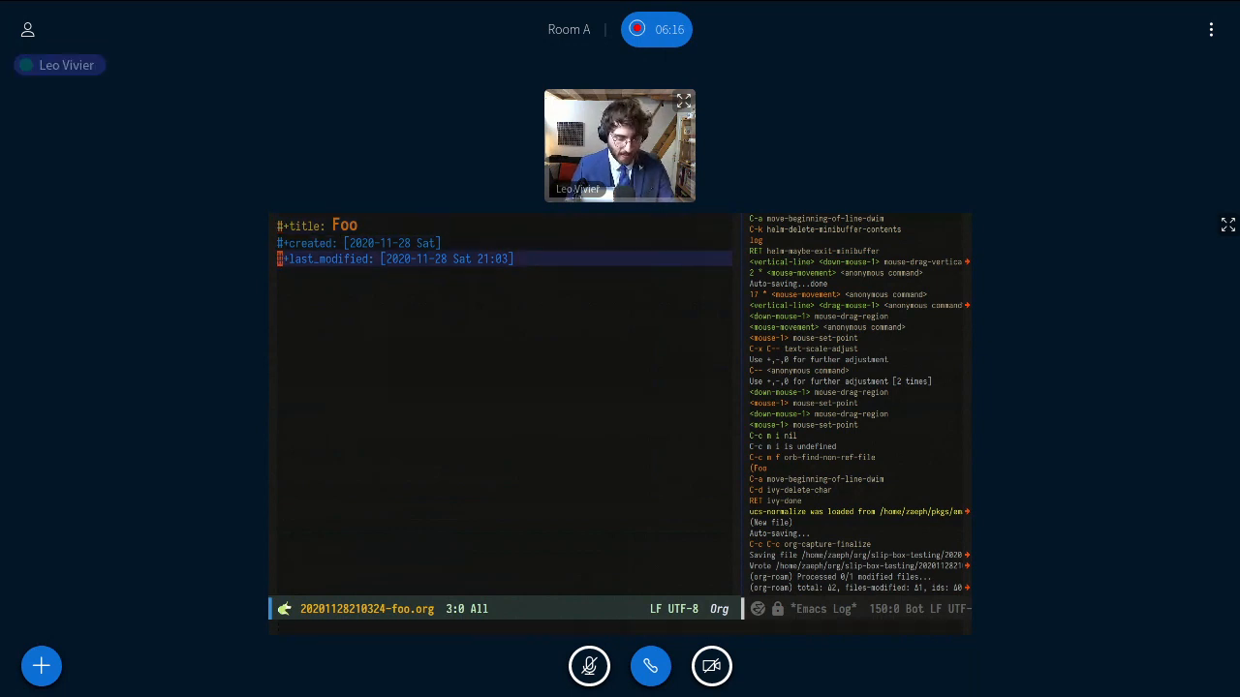
# - Write 'And, the good thing is that I can start writing without having to worry about anything else.' in Foo
pyautogui.write('And, the good thi')
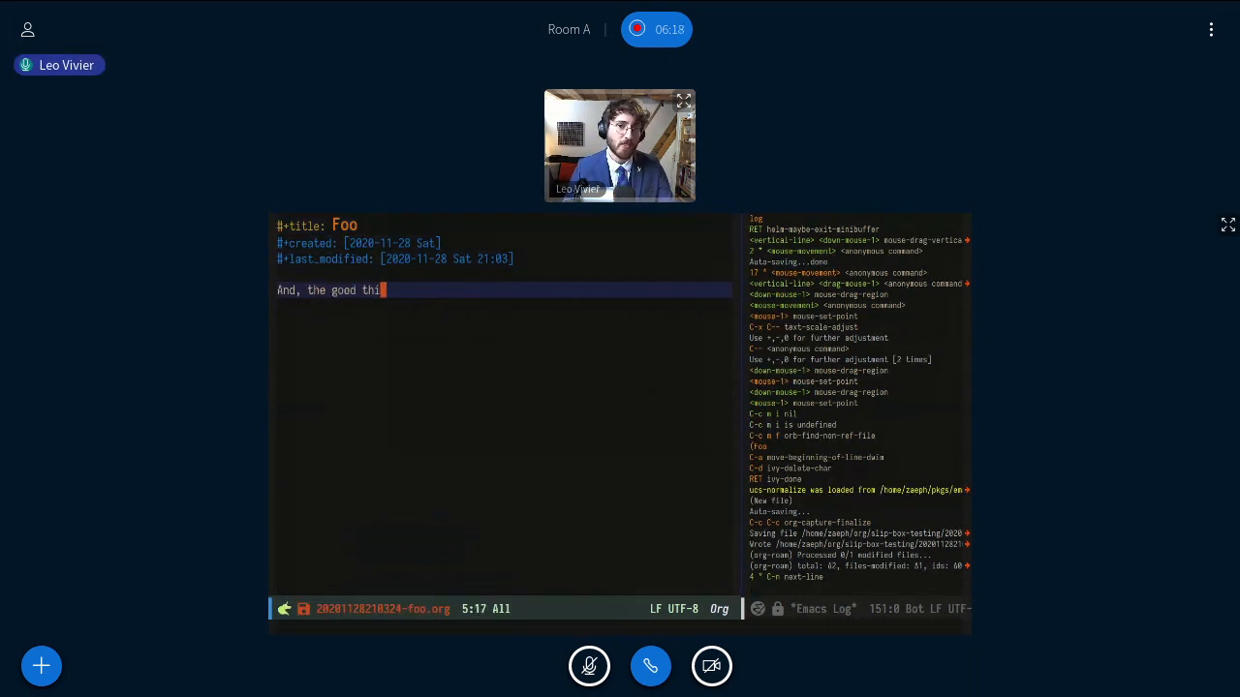
pyautogui.write('ng is that I can star')
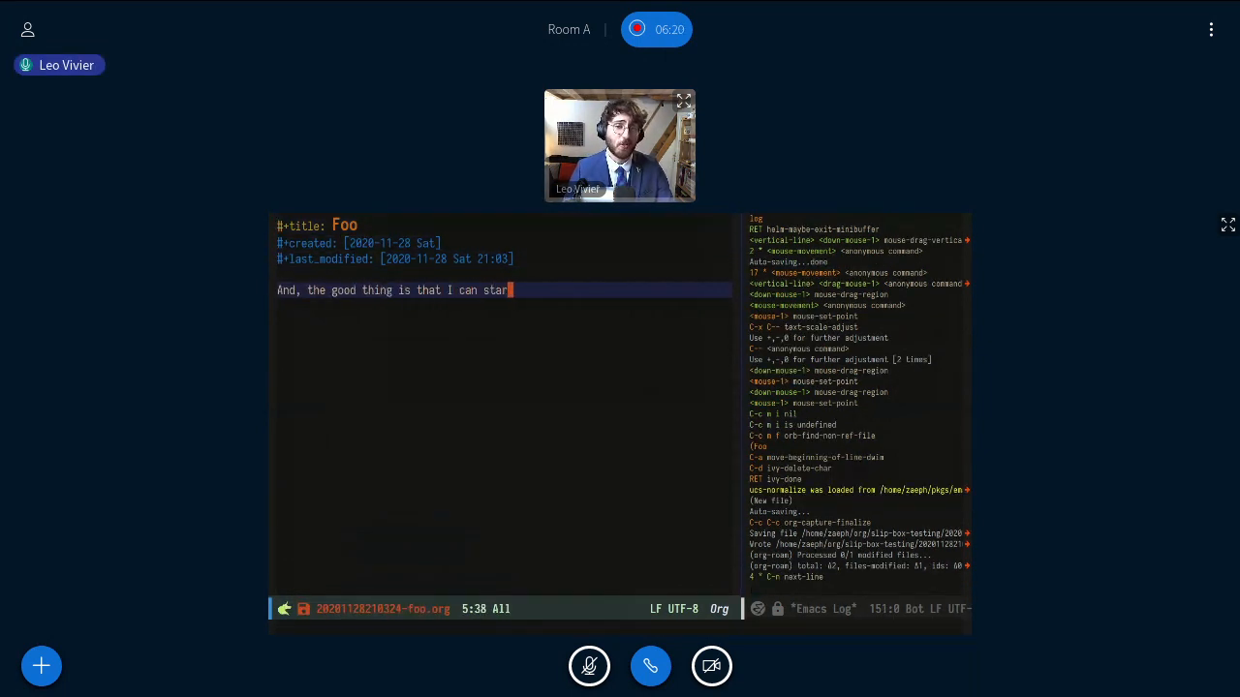
pyautogui.write('writing without hav')
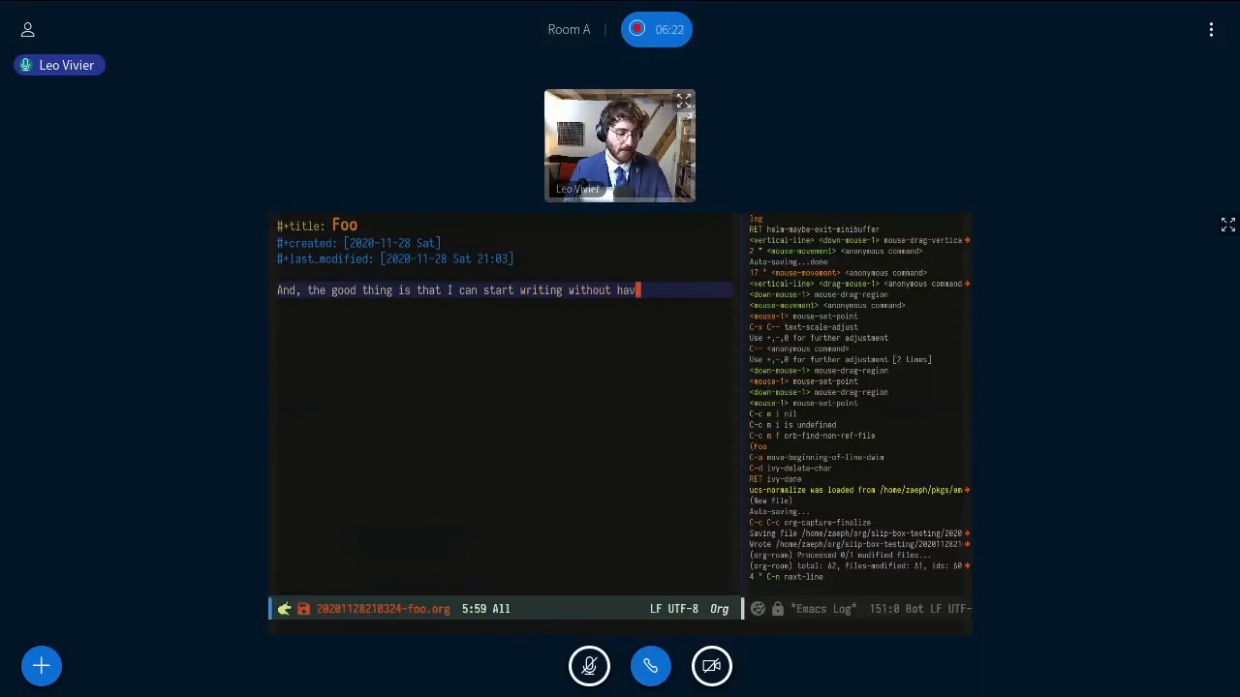
pyautogui.write('ing to worry avboutg a')
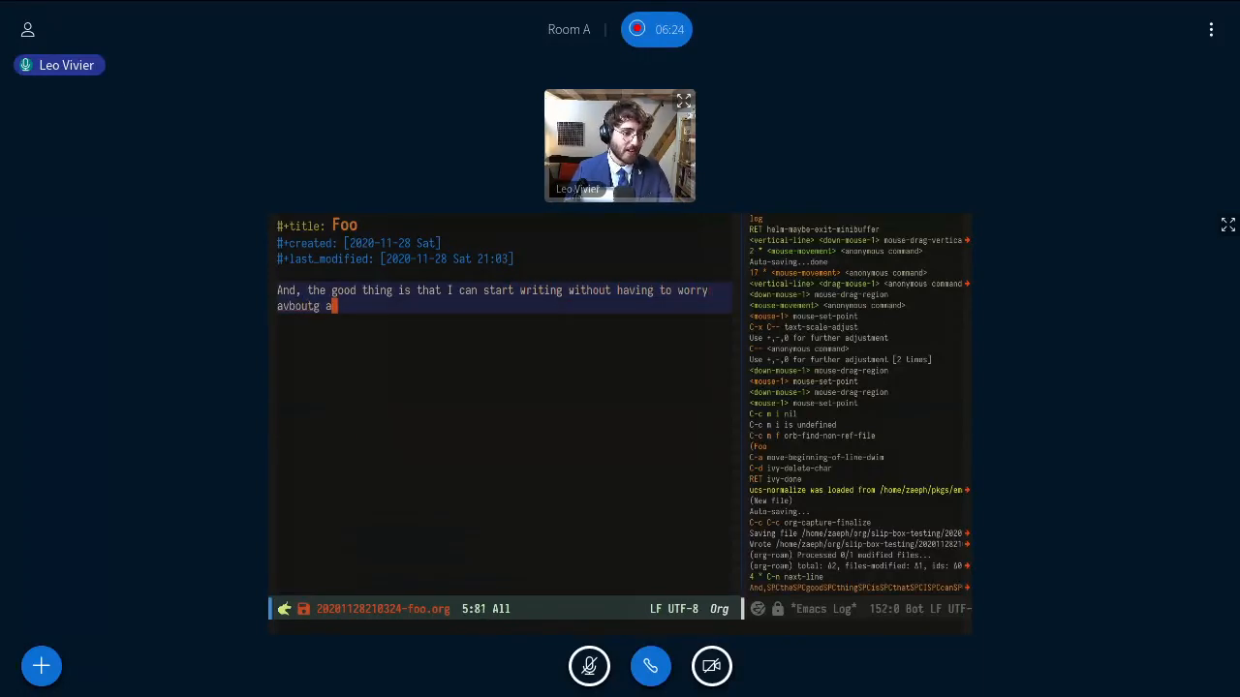
pyautogui.write('nything else.')
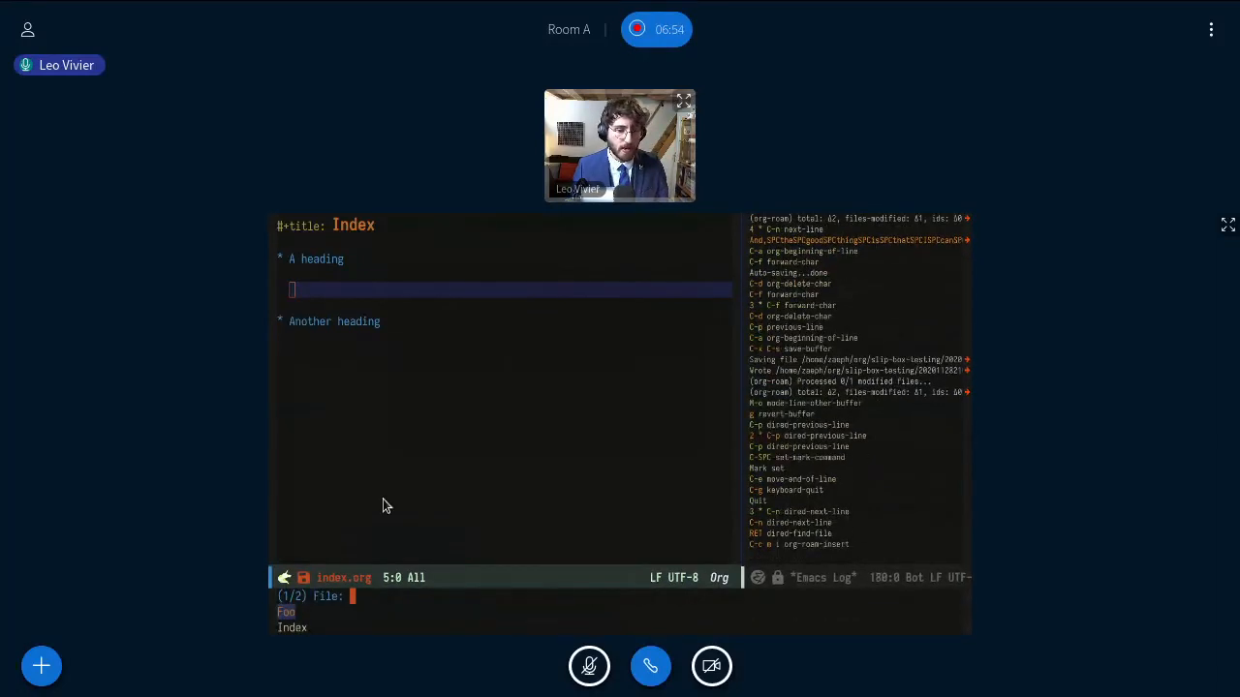
pyautogui.moveTo(543, 550)
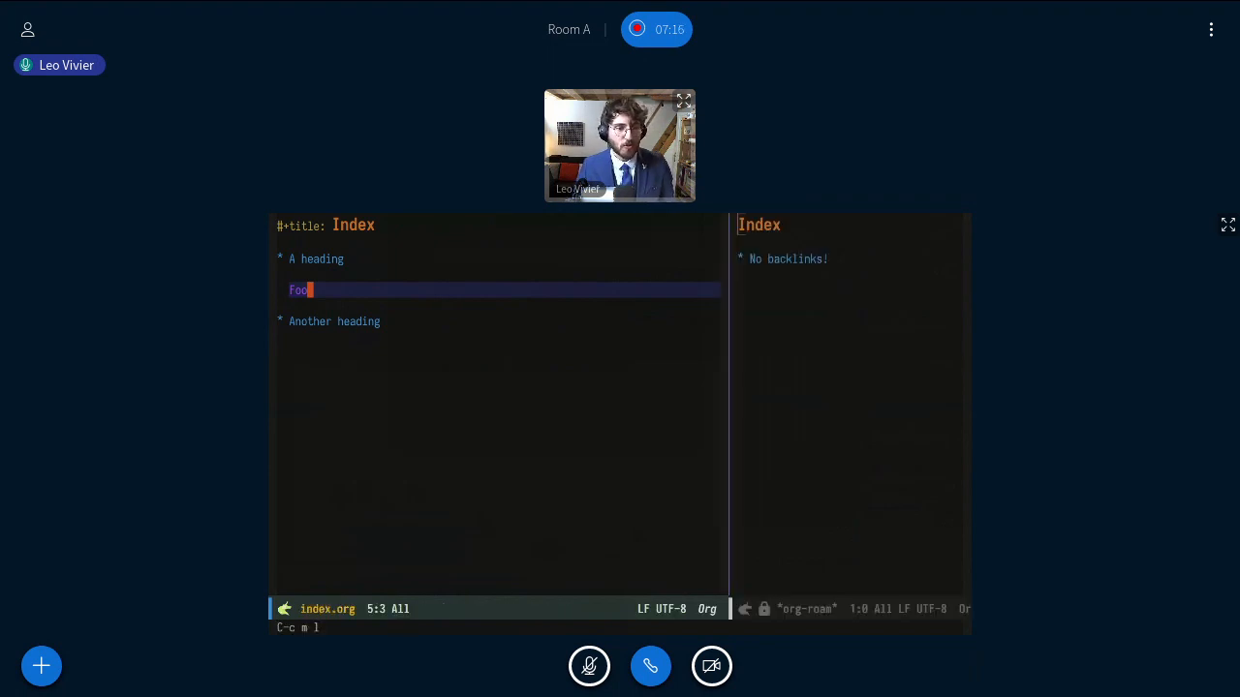
pyautogui.moveTo(557, 523)
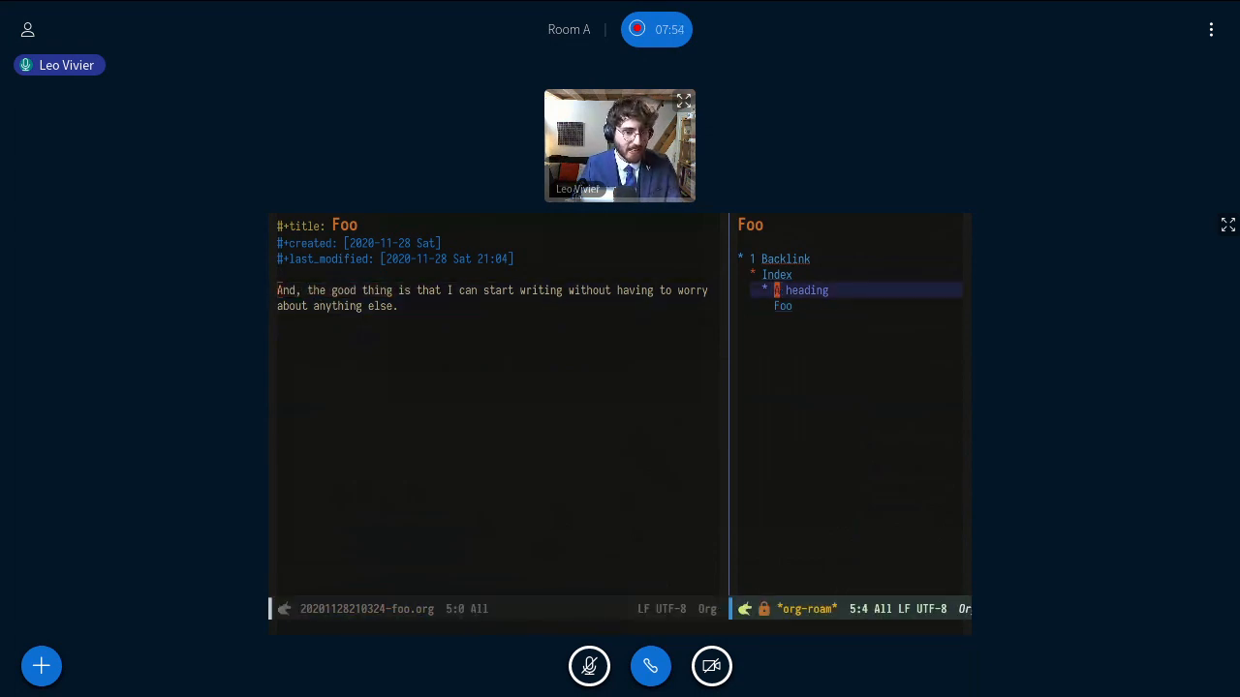
# - Follow Foo's backlink from Index's 'A heading' back to the Index note
pyautogui.click(485, 298)
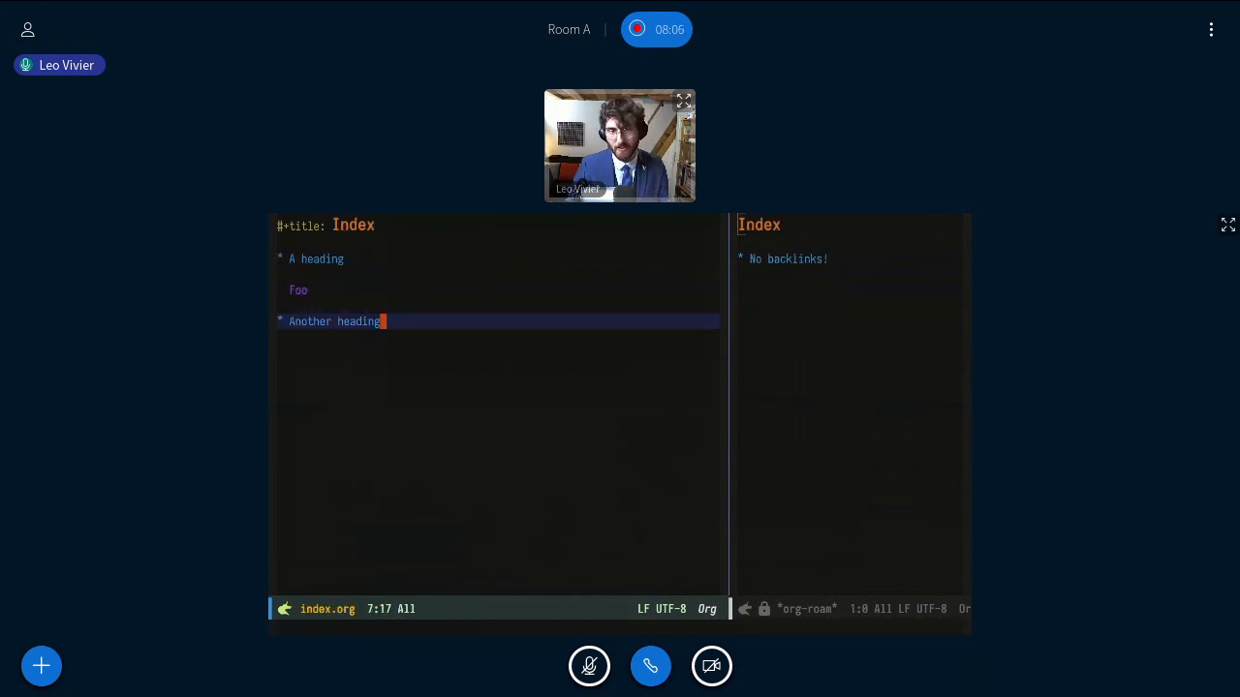
# - Under 'Another heading', link a new Bar note containing 'I'm going to validate this file'
pyautogui.press('Return')
pyautogui.write('B')
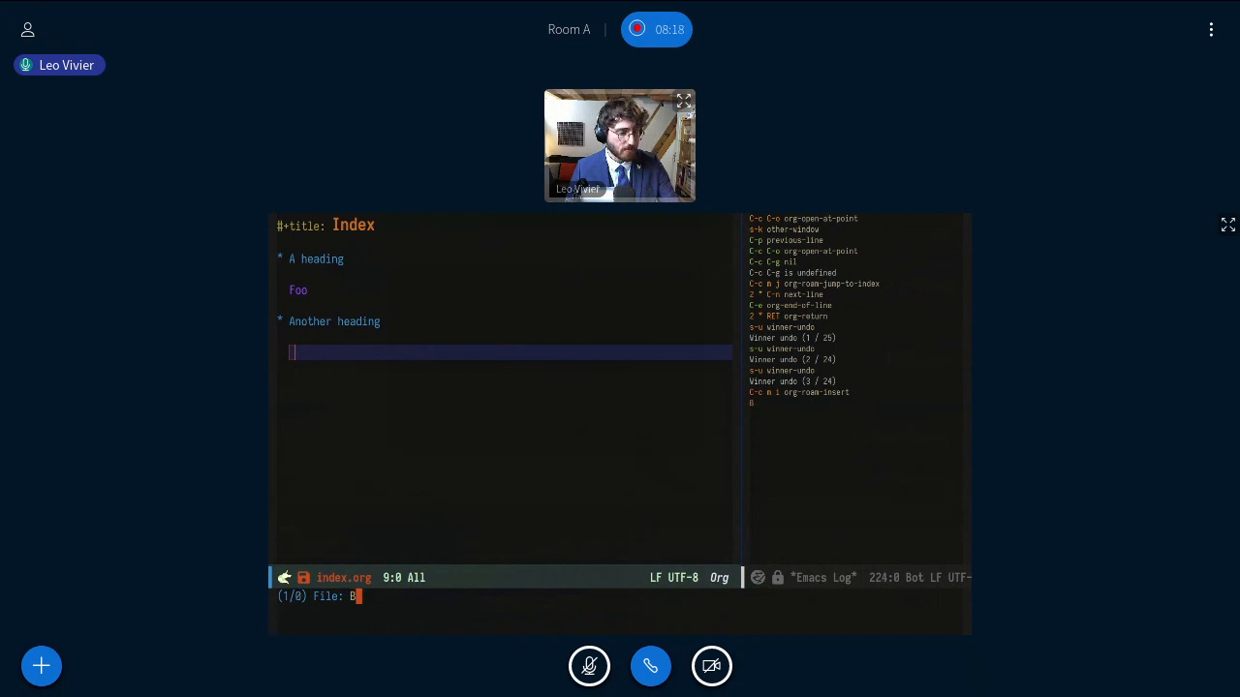
pyautogui.write('ar')
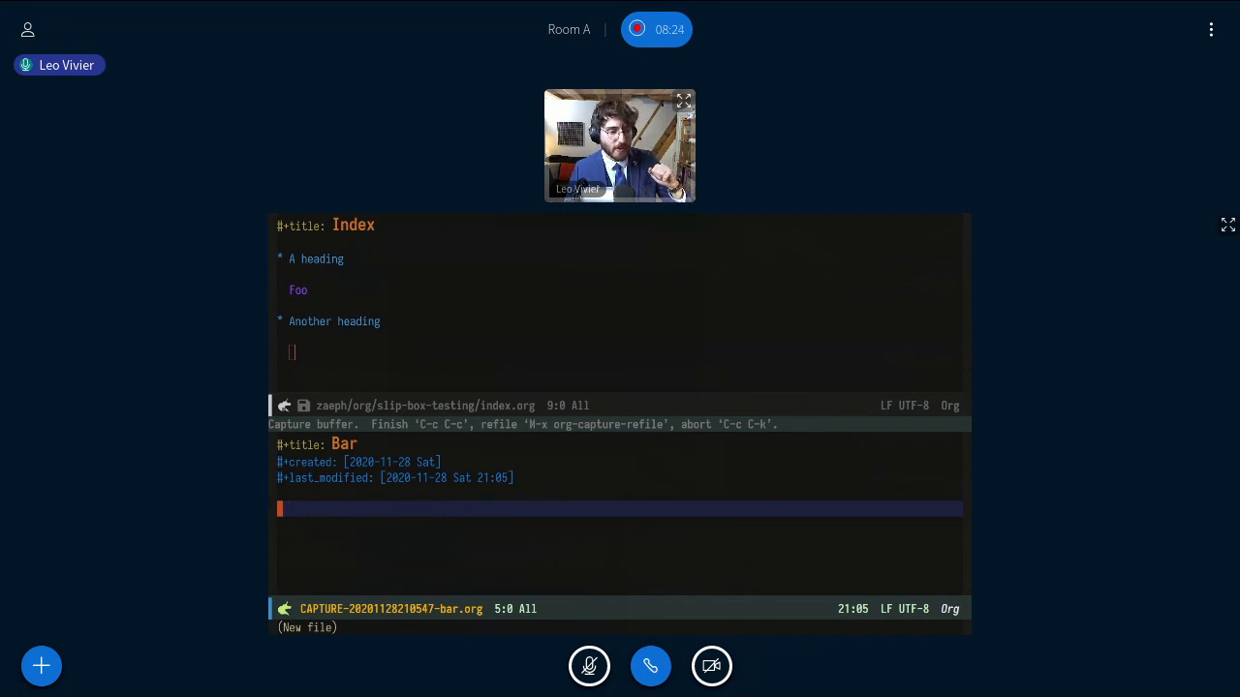
pyautogui.write("I'm goi")
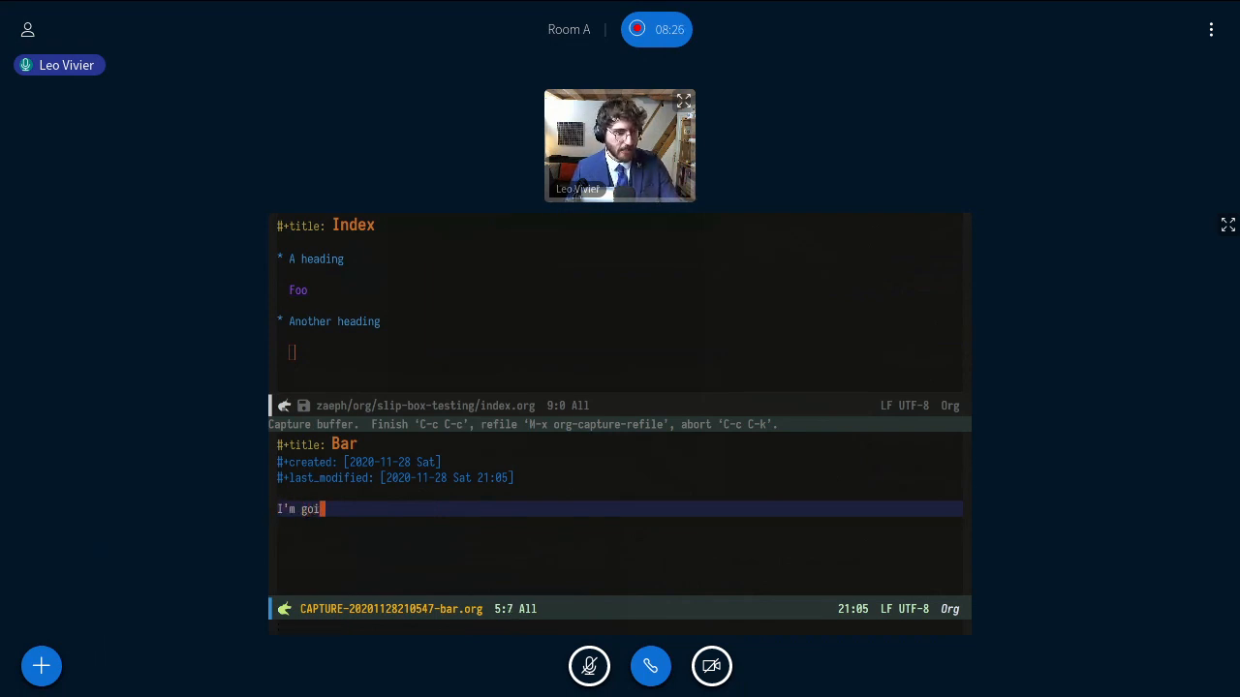
pyautogui.write('ng to validate this file')
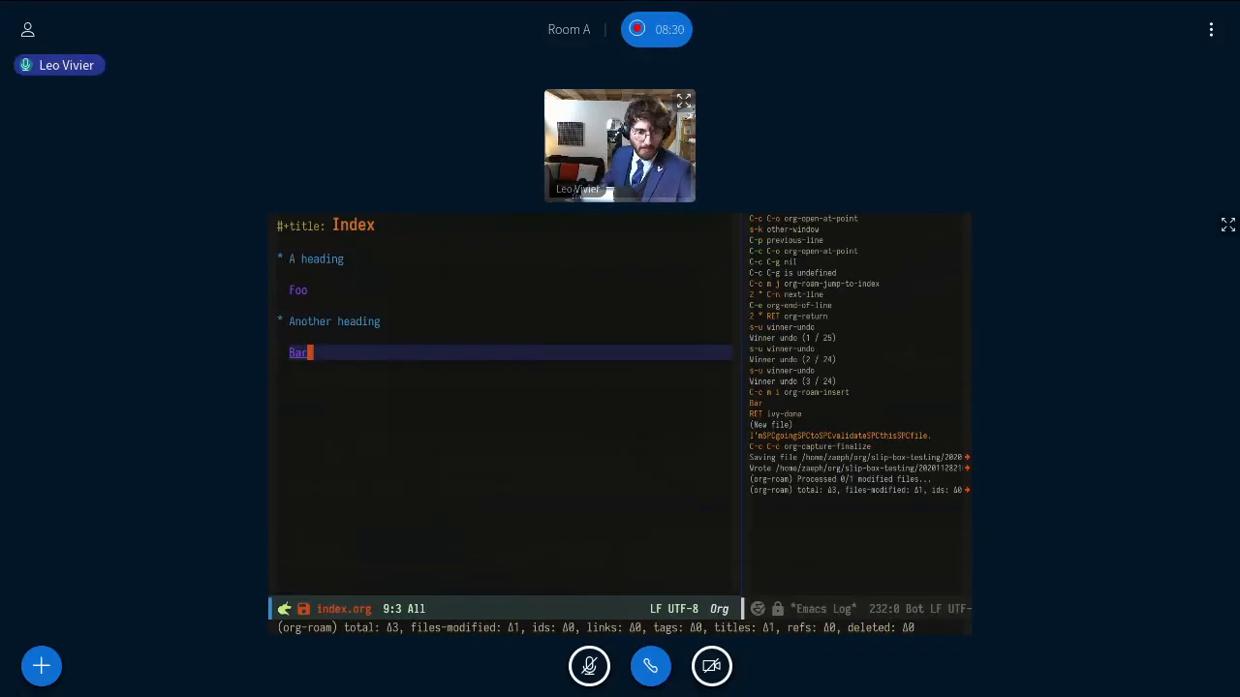
# - Open the Bar note, insert a link to Foo, and open Foo
pyautogui.press('C-x C-s')
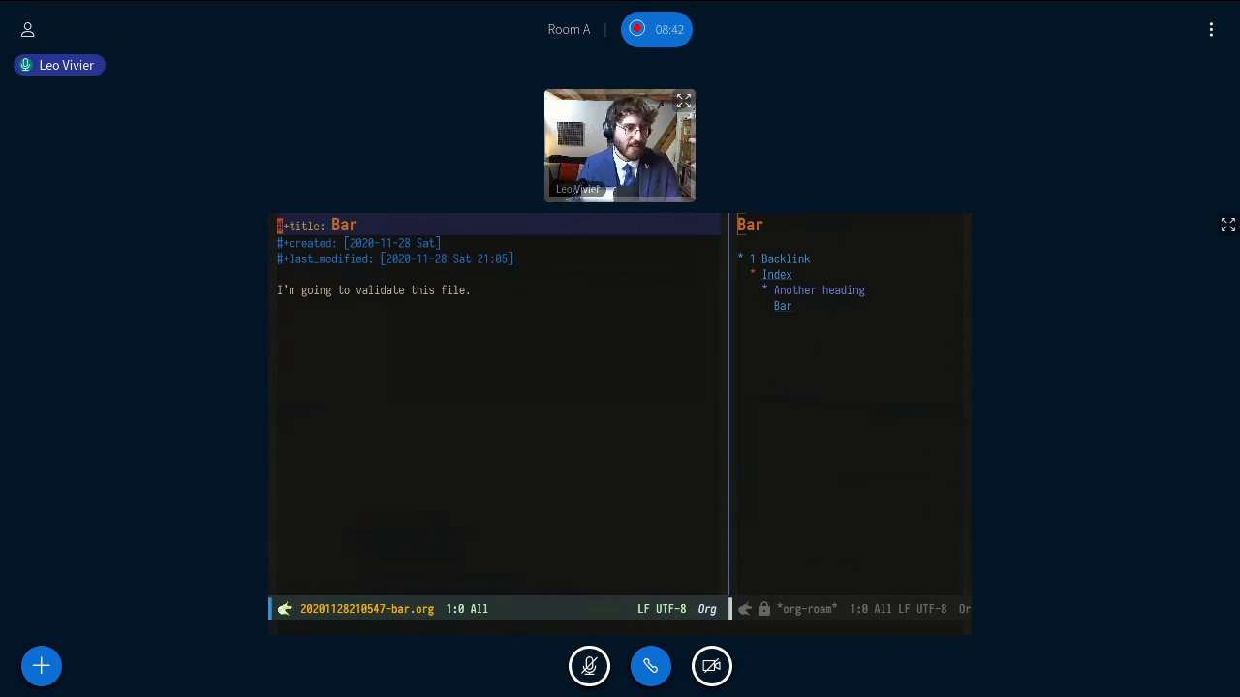
pyautogui.click(472, 290)
pyautogui.write('Foo.')
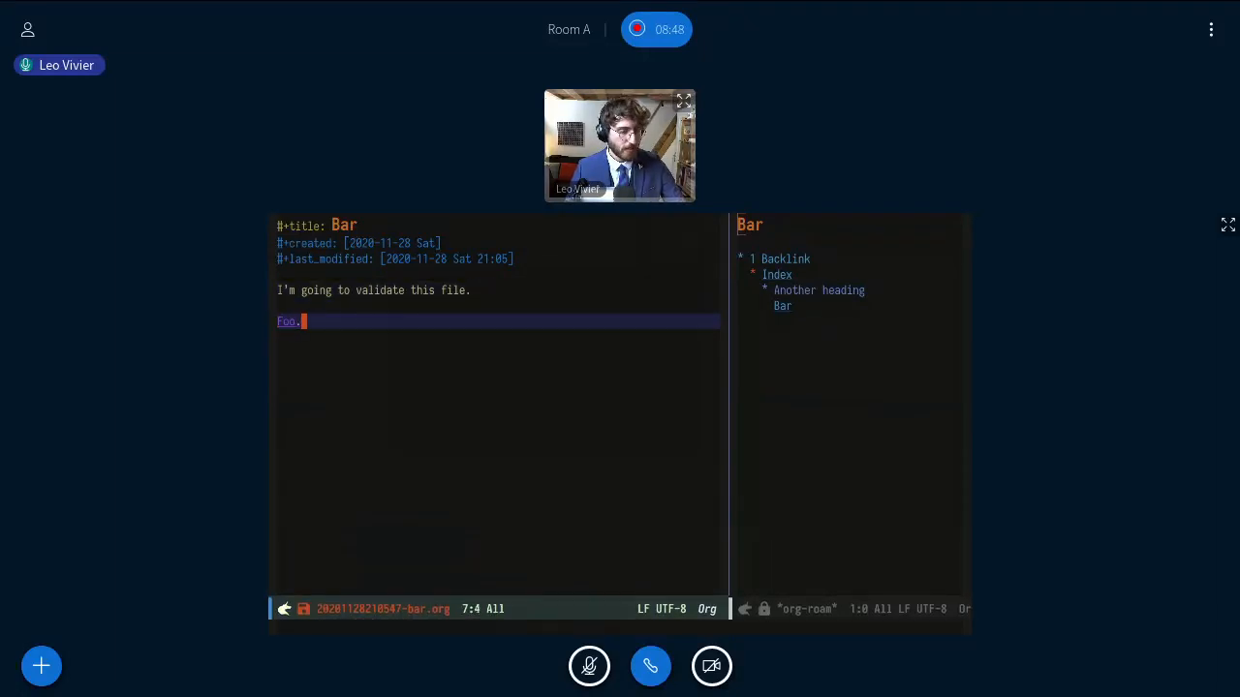
pyautogui.click(287, 321)
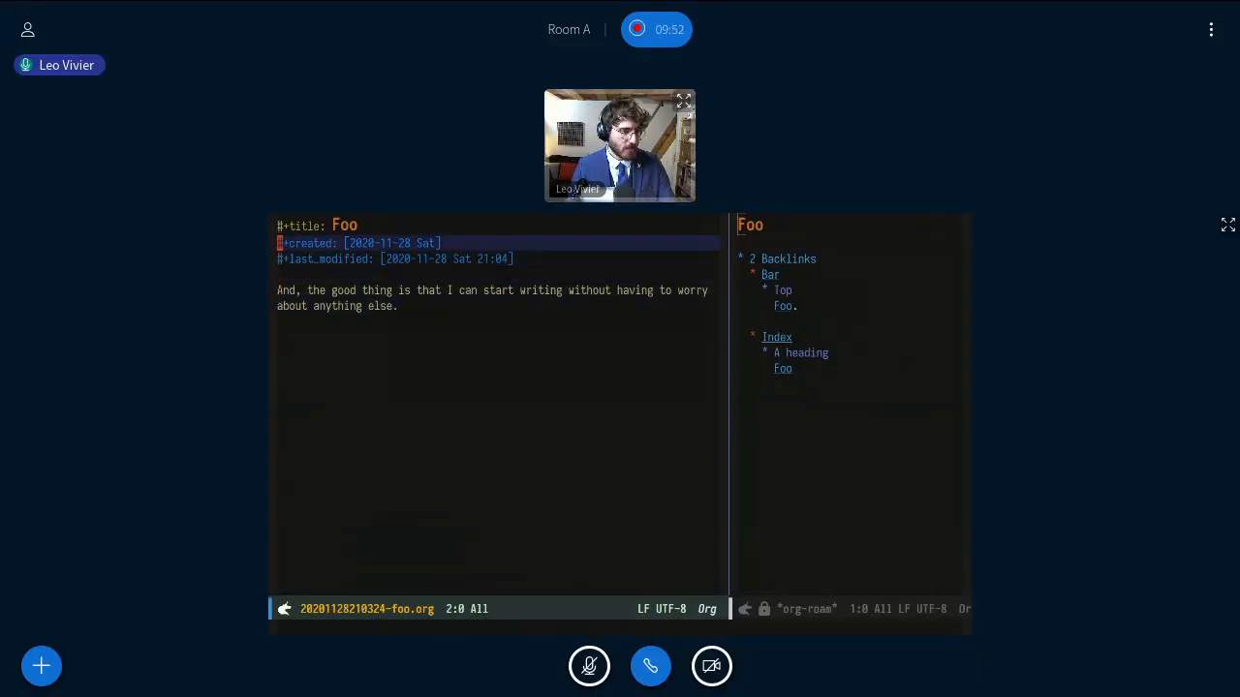
# - Retitle the Foo note to 'Baz' on its #+title line
pyautogui.click(343, 226)
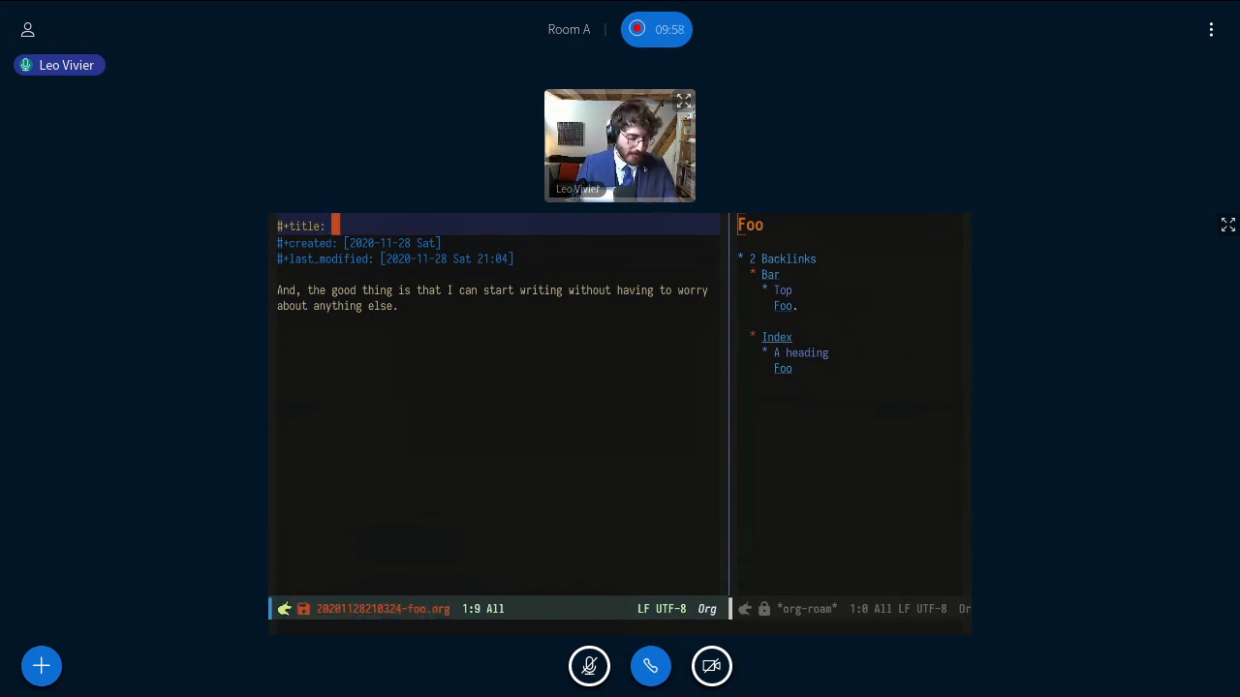
pyautogui.write('Baz')
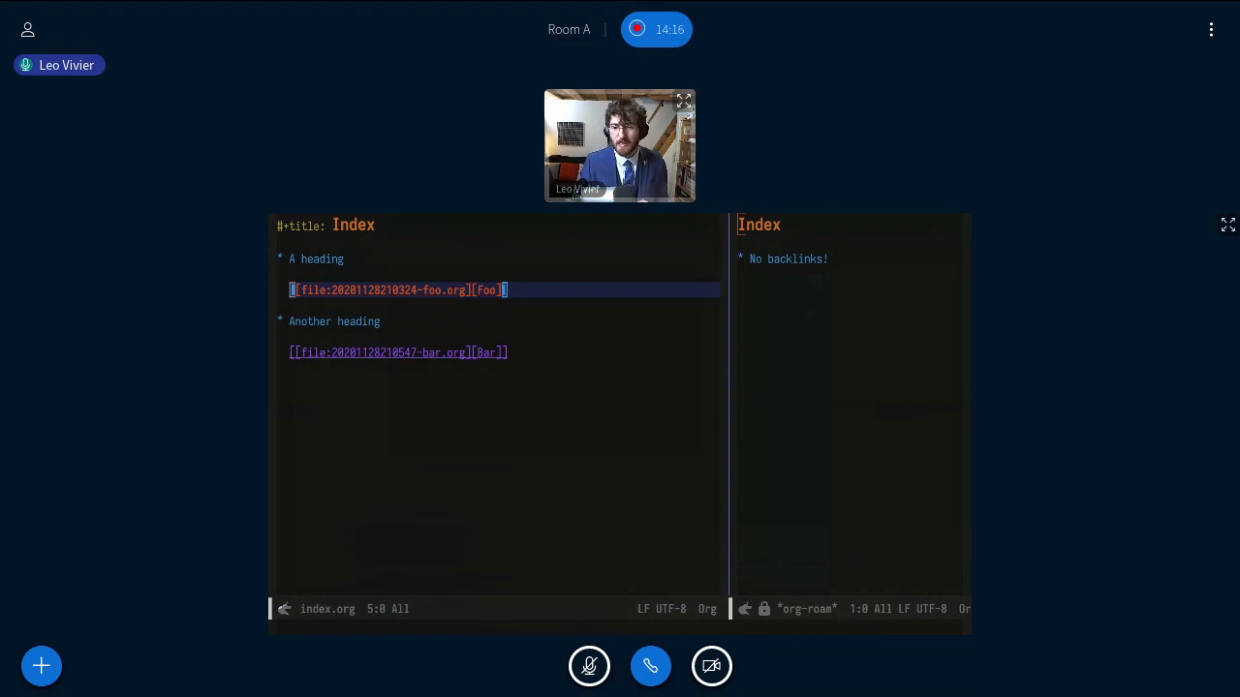
# - Stop the Emacs screen share, unmute the microphone, and hide the presentation
pyautogui.click(712, 665)
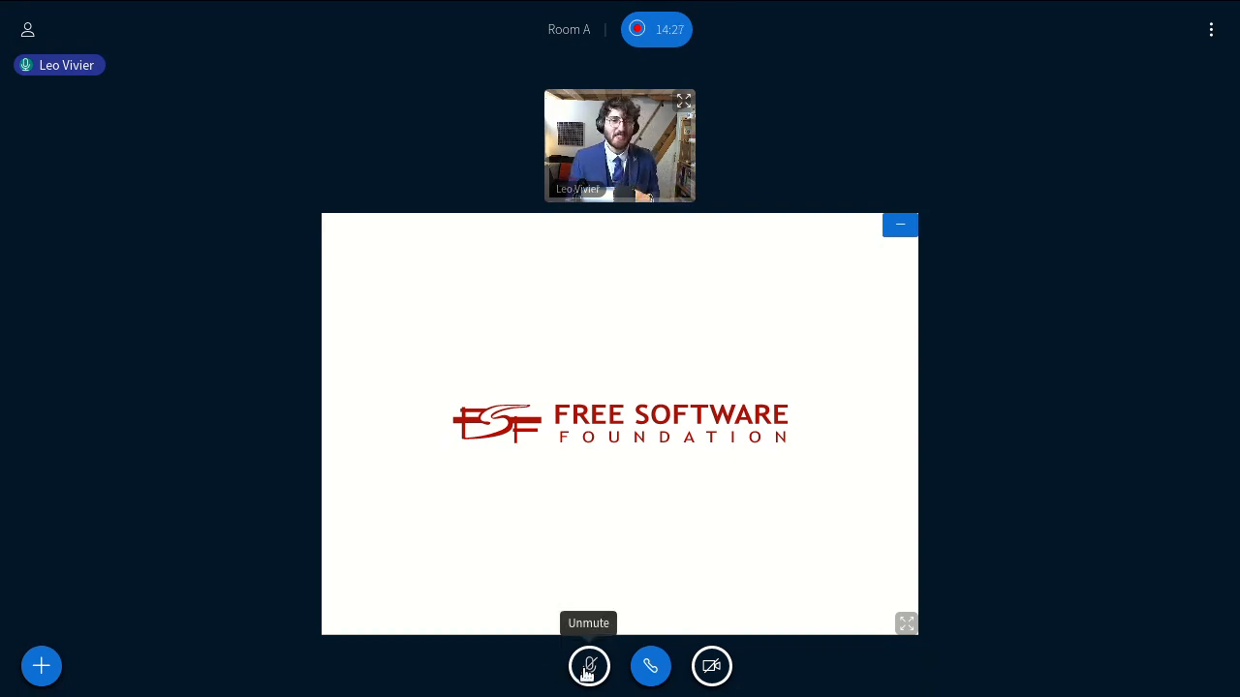
pyautogui.click(588, 666)
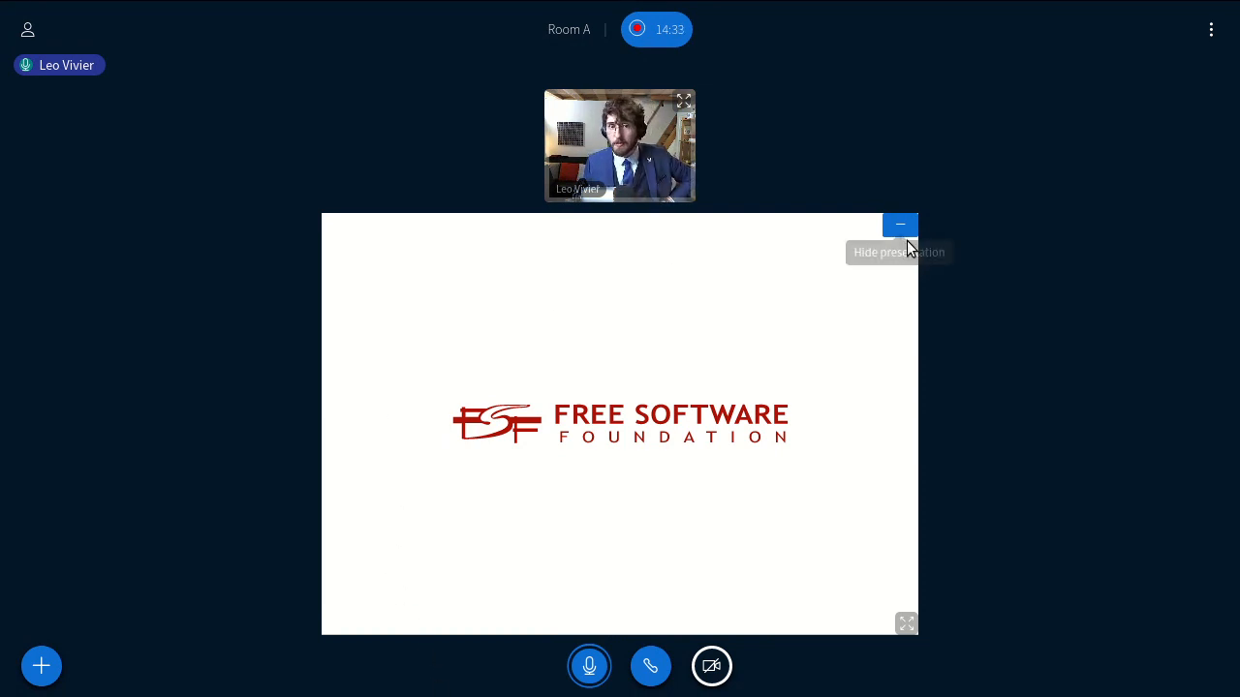
pyautogui.click(899, 225)
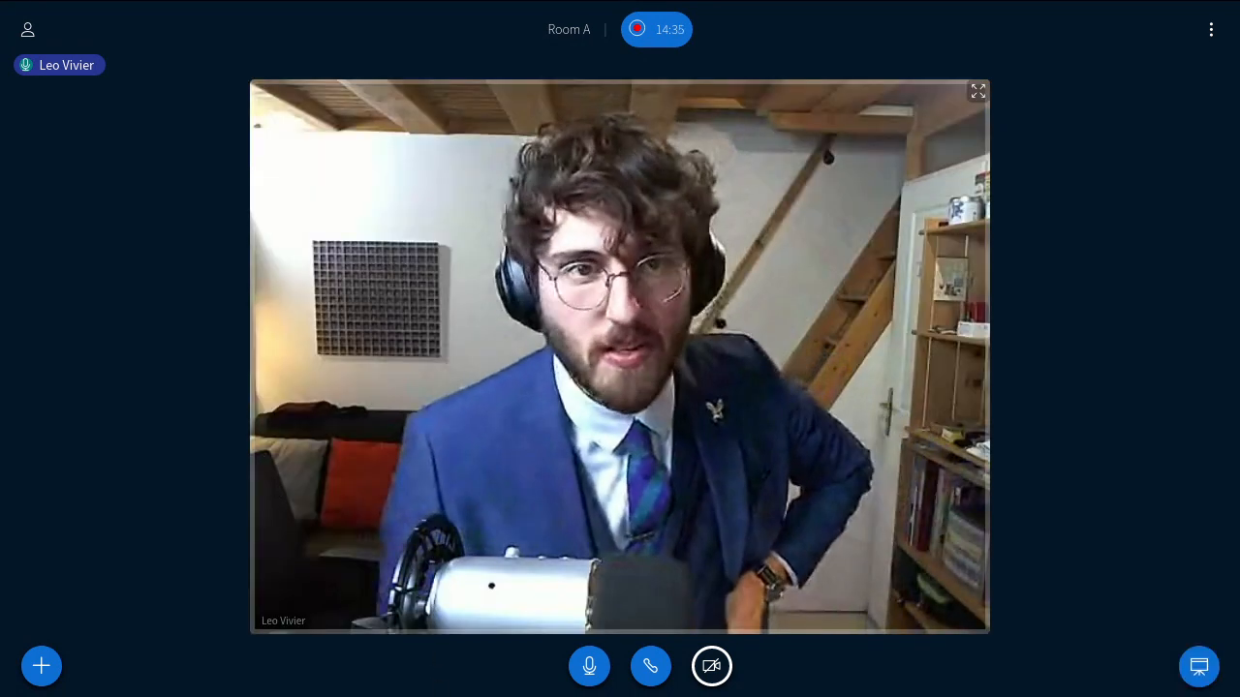